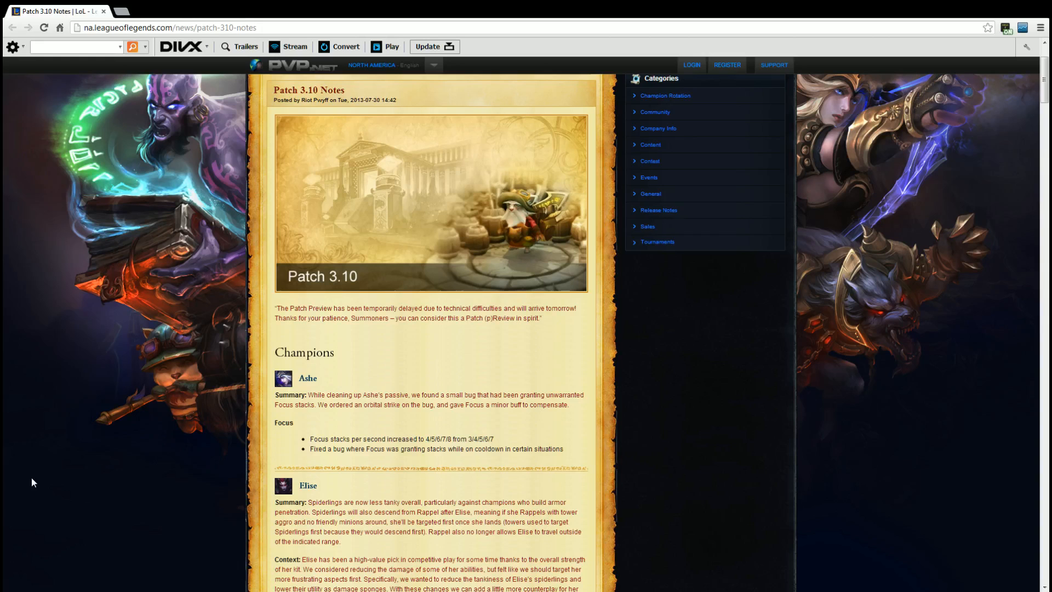
Step: Scroll to the Champions section with Ashe's changes and the start of Elise's
{"action": "scroll", "scroll_direction": "down", "scroll_amount": 3}
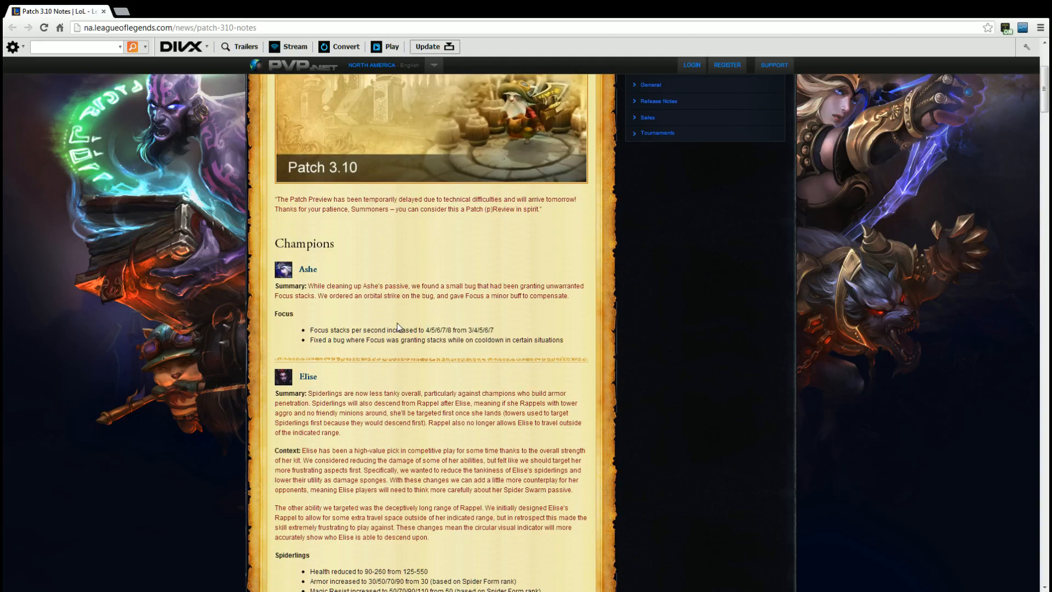
{"action": "mouse_move", "coordinate": [399, 328]}
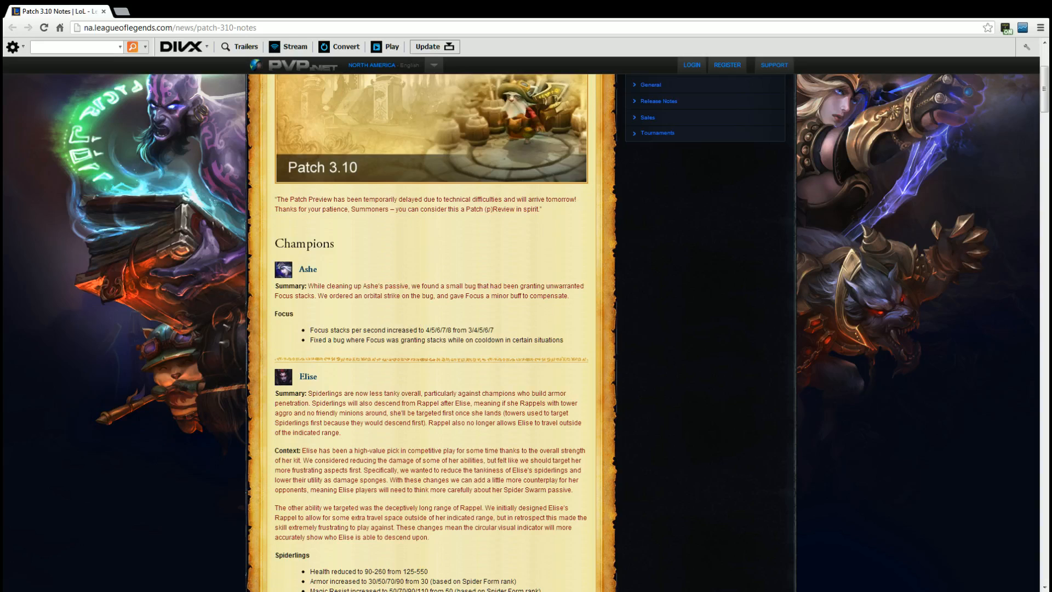
{"action": "mouse_move", "coordinate": [49, 104]}
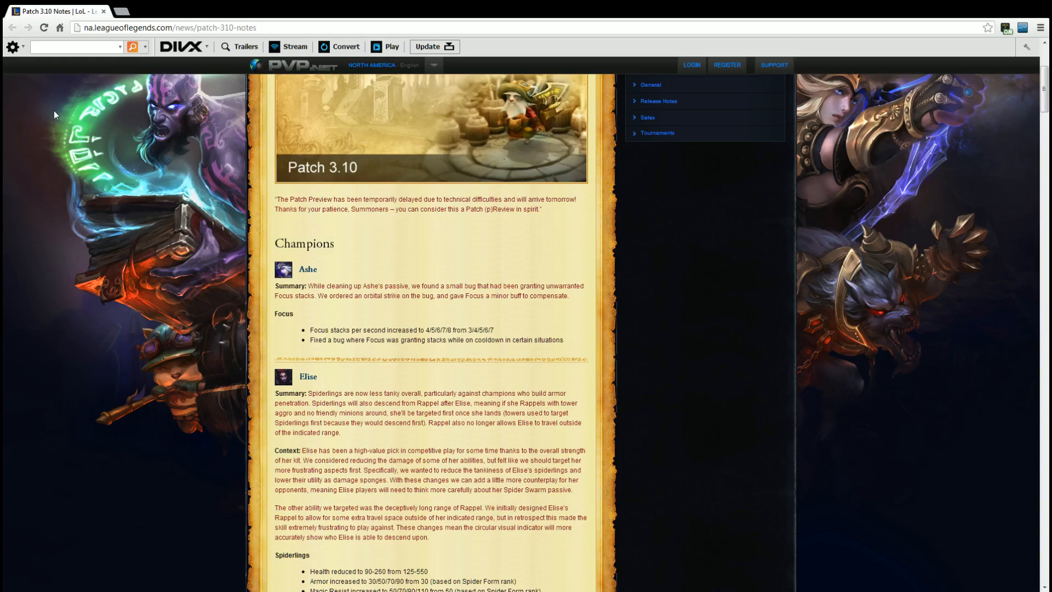
Step: Scroll to Elise's Spiderlings, Volatile Spiderling and Rappel stat changes
{"action": "scroll", "scroll_direction": "down", "scroll_amount": 3}
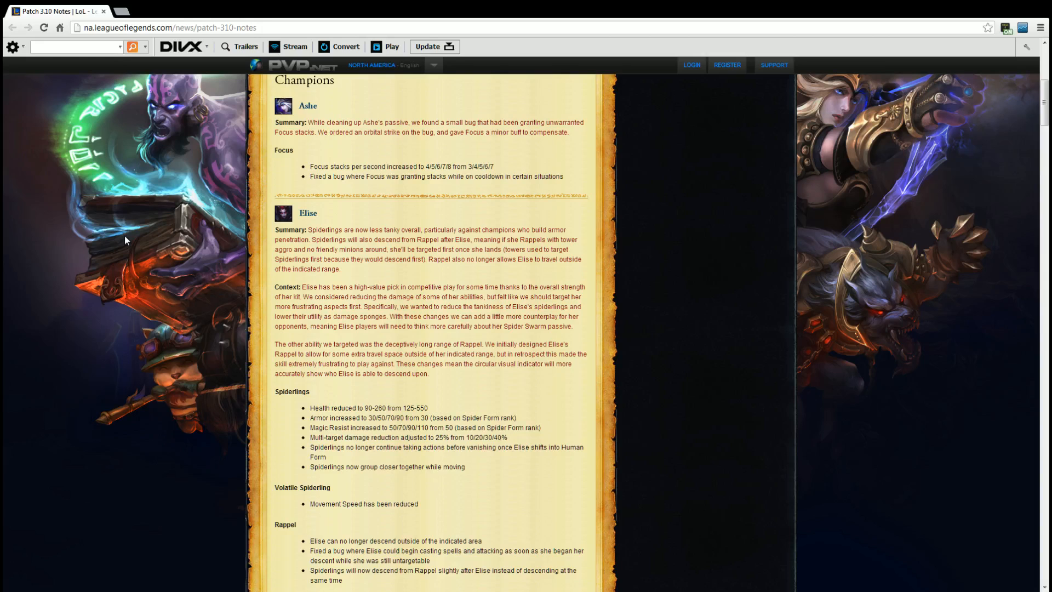
Step: Scroll to the Fiddlesticks Crowstorm change with Fizz's entry beginning below
{"action": "scroll", "scroll_direction": "down", "scroll_amount": 3}
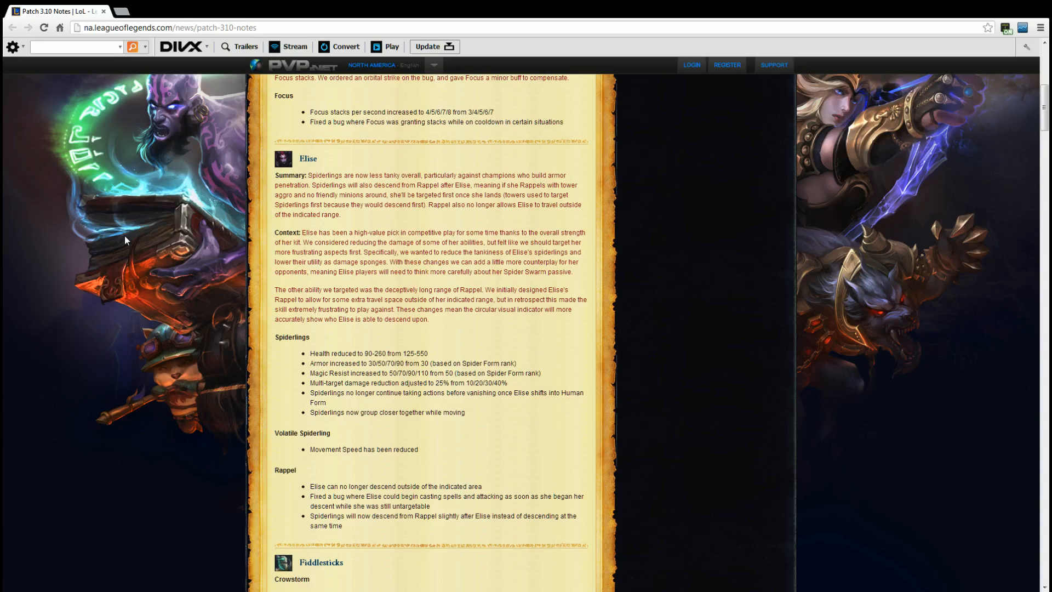
{"action": "scroll", "scroll_direction": "down", "scroll_amount": 3}
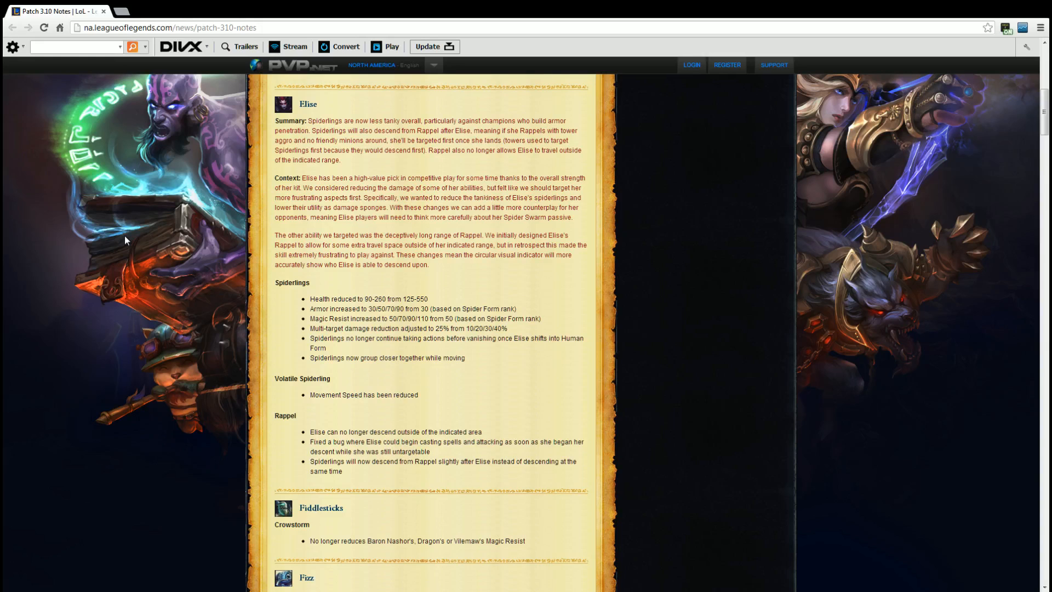
Step: Scroll past Karthus and Malzahar fixes to Master Yi (remake) General stat changes
{"action": "scroll", "scroll_direction": "down", "scroll_amount": 3}
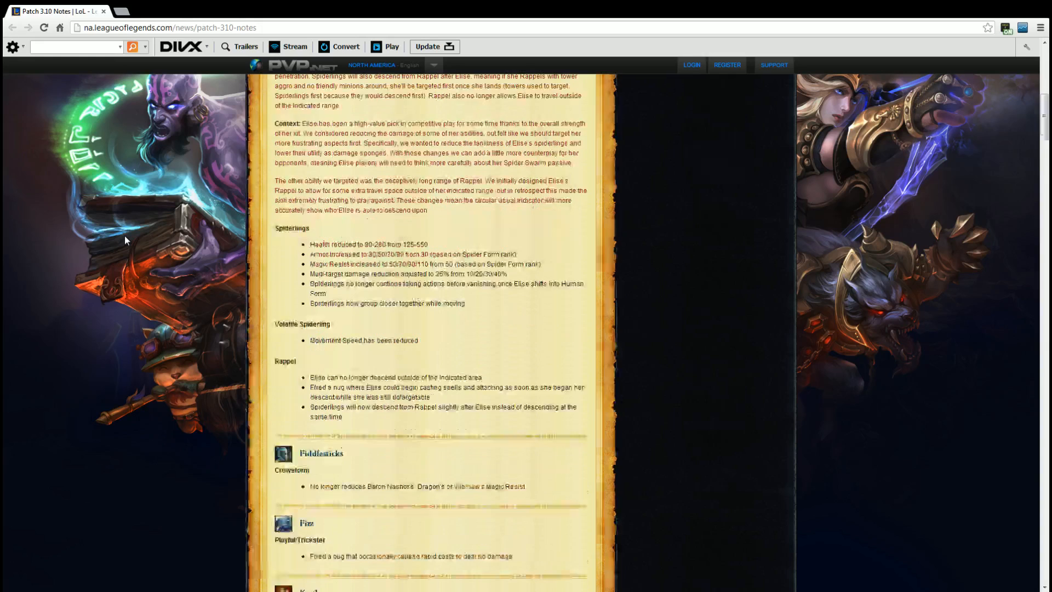
{"action": "scroll", "scroll_direction": "down", "scroll_amount": 3}
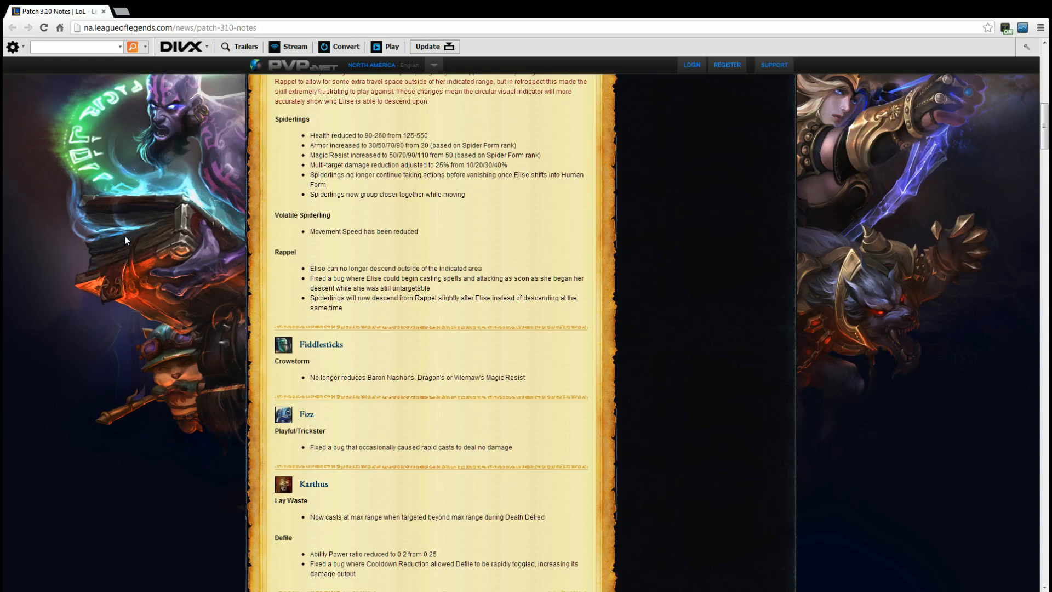
{"action": "scroll", "scroll_direction": "down", "scroll_amount": 3}
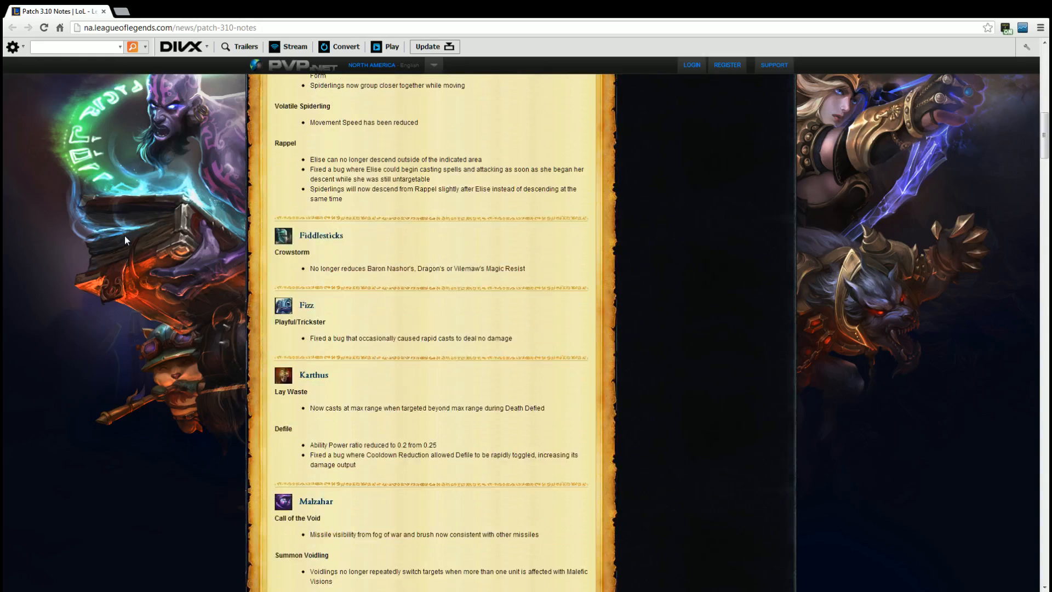
{"action": "scroll", "scroll_direction": "down", "scroll_amount": 3}
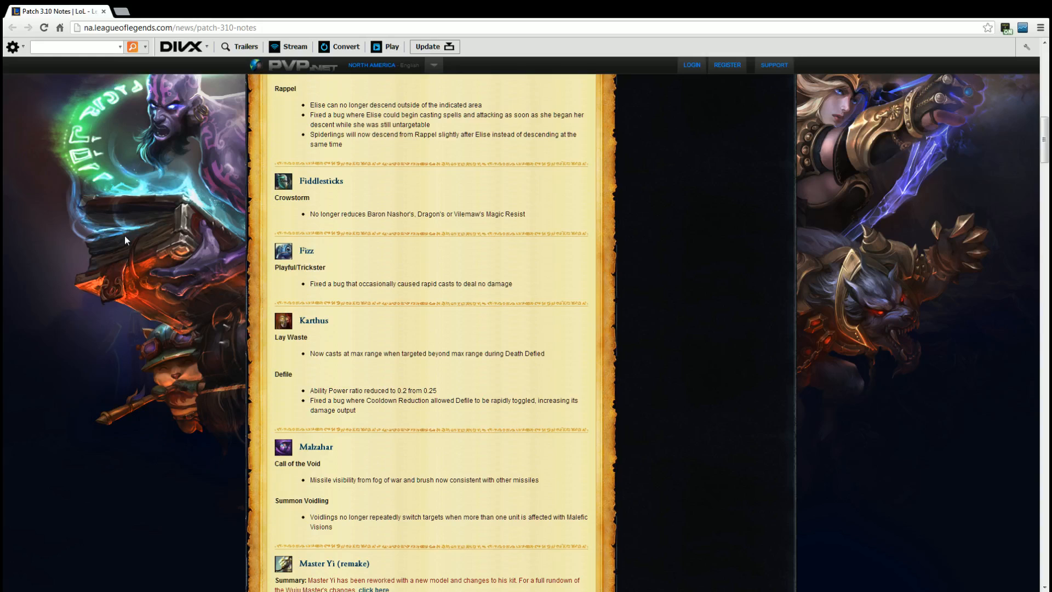
{"action": "mouse_move", "coordinate": [647, 433]}
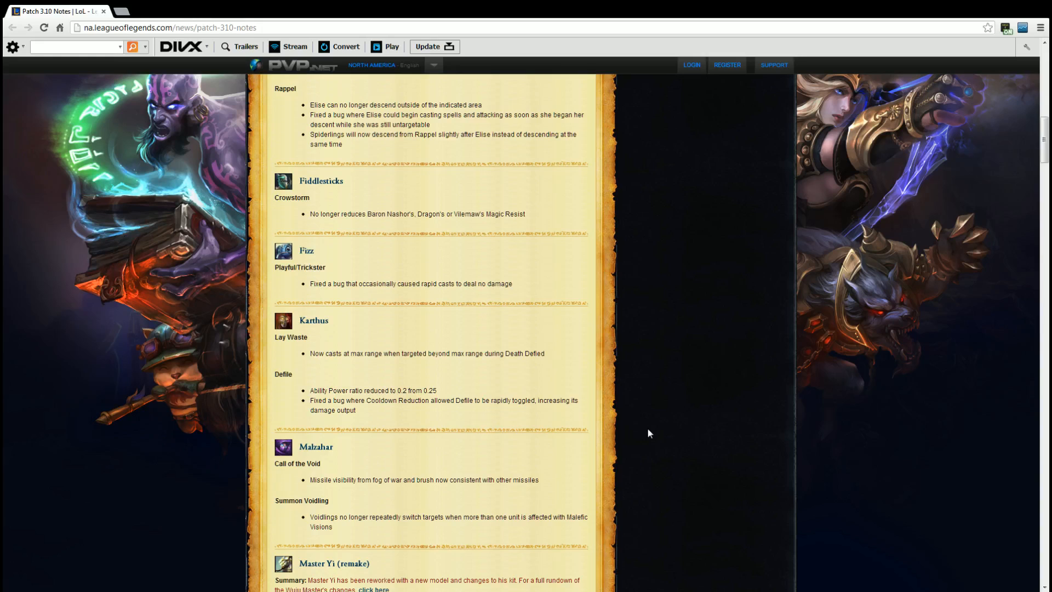
{"action": "mouse_move", "coordinate": [623, 423]}
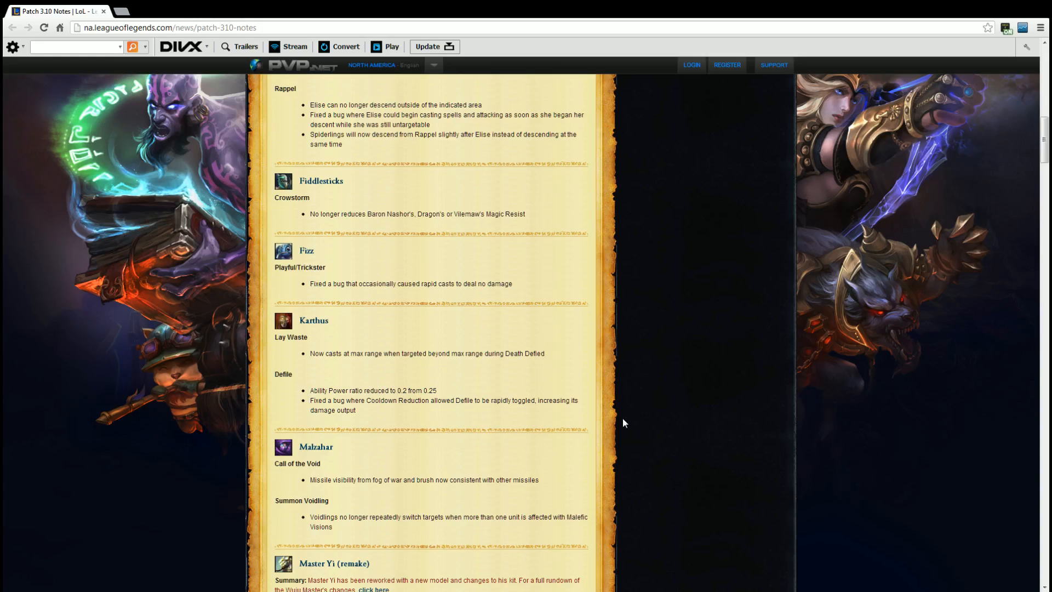
{"action": "mouse_move", "coordinate": [578, 445]}
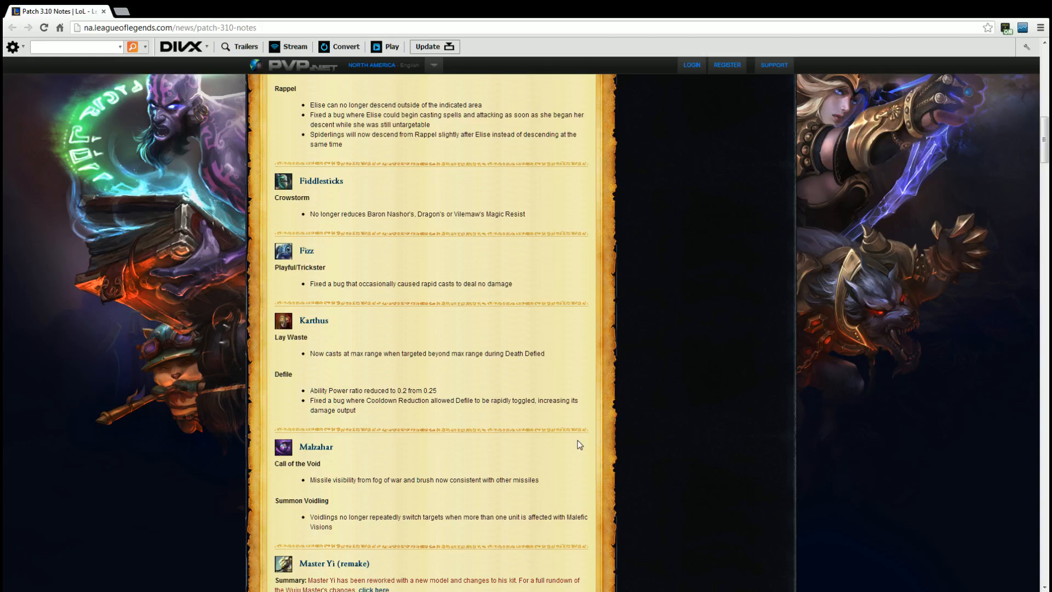
{"action": "scroll", "scroll_direction": "down", "scroll_amount": 3}
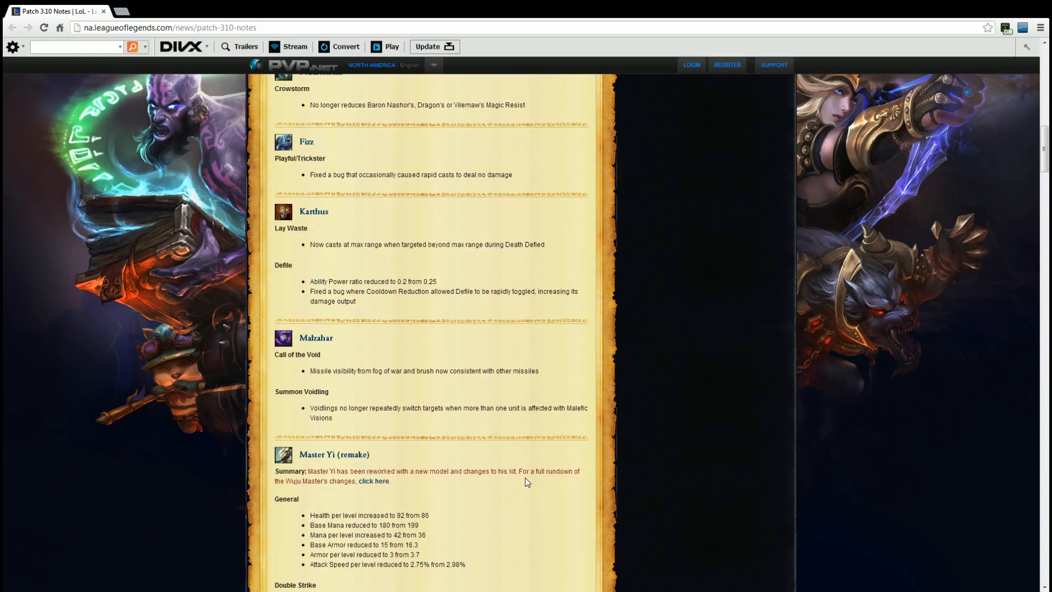
Step: Scroll to Master Yi's Double Strike passive and the start of Alpha Strike
{"action": "scroll", "scroll_direction": "down", "scroll_amount": 3}
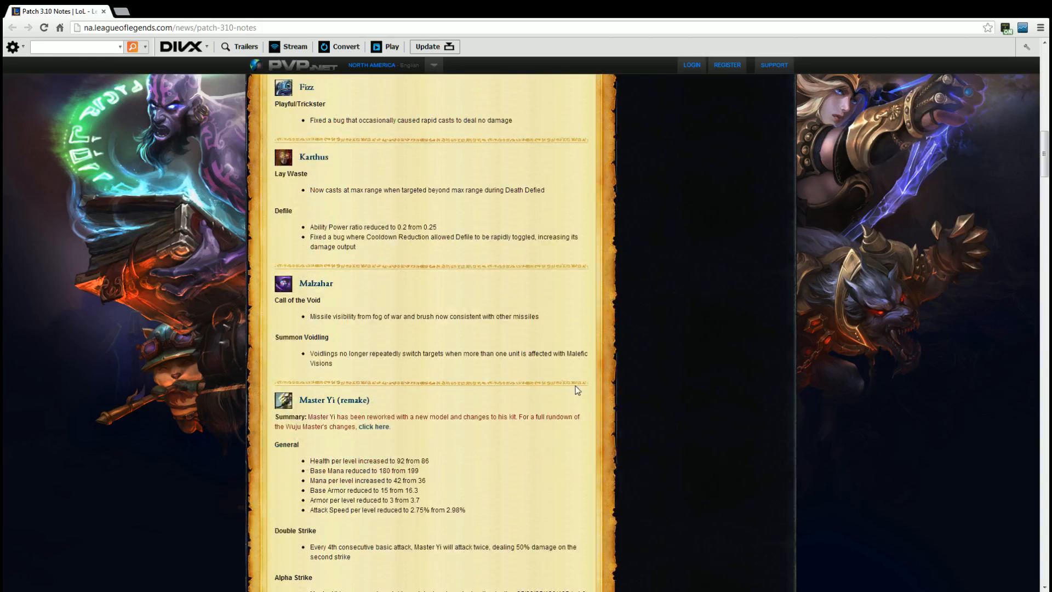
{"action": "mouse_move", "coordinate": [716, 310]}
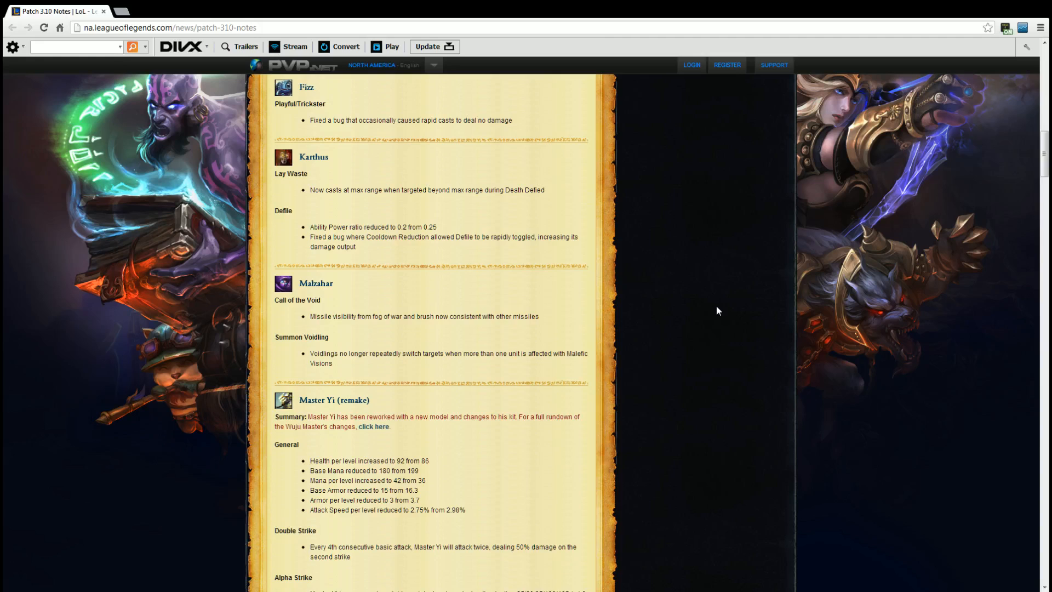
{"action": "scroll", "scroll_direction": "down", "scroll_amount": 3}
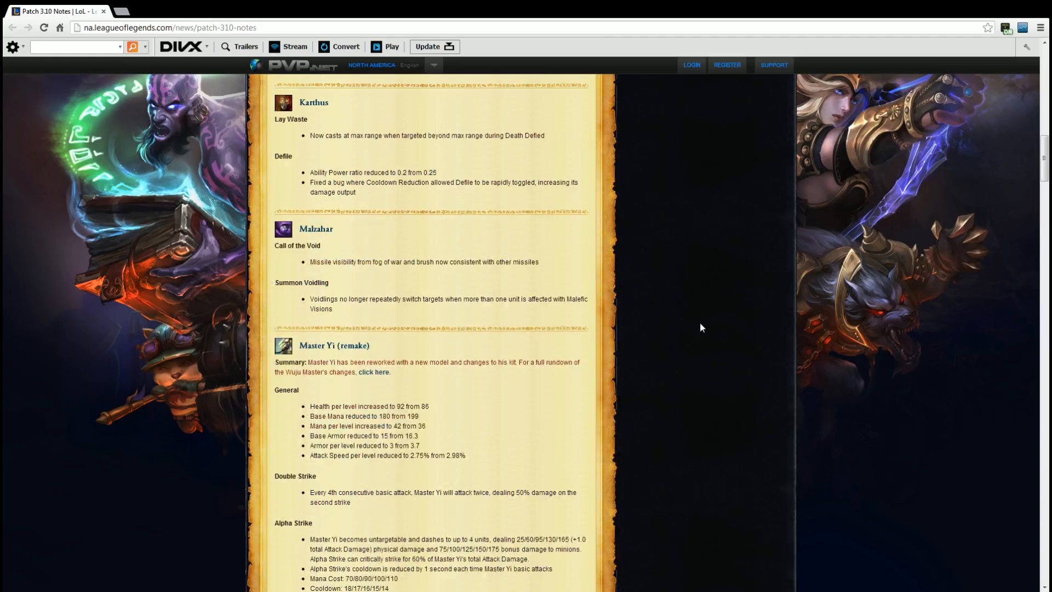
{"action": "mouse_move", "coordinate": [692, 334]}
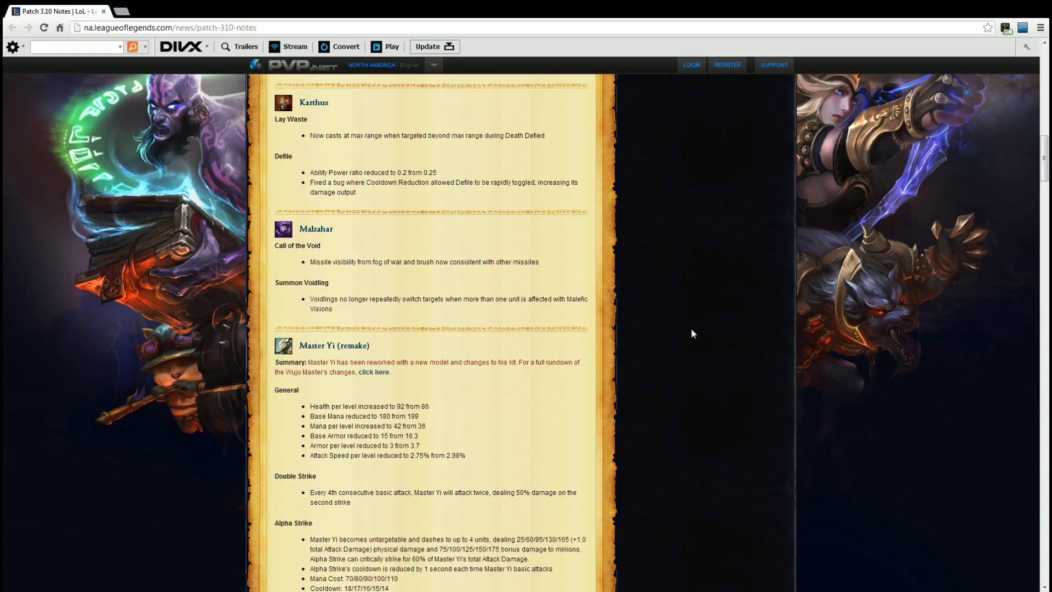
Step: Scroll to Master Yi's Meditate and Wuju Style changes
{"action": "scroll", "scroll_direction": "down", "scroll_amount": 3}
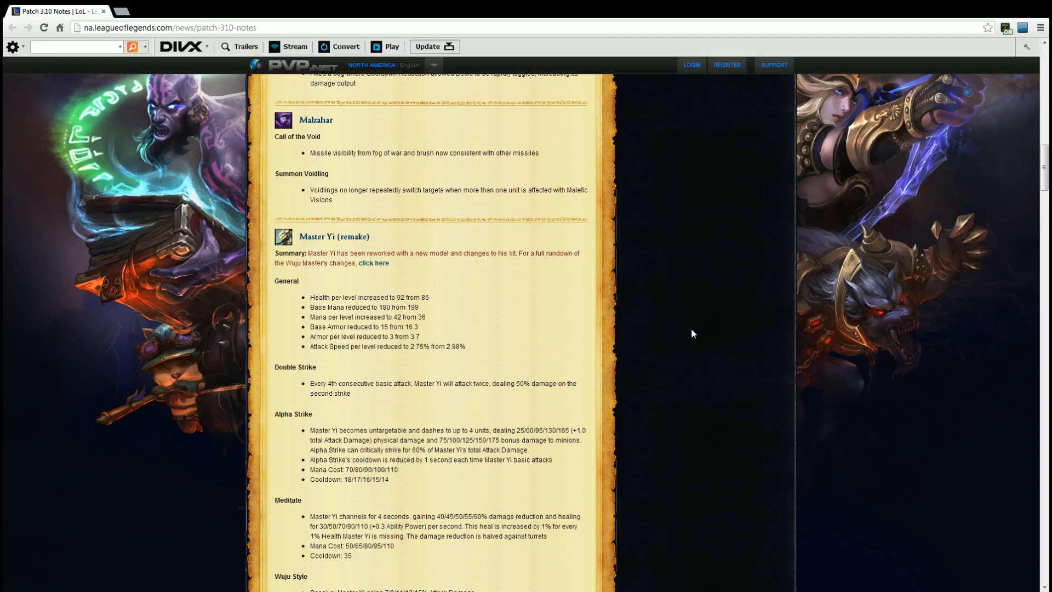
{"action": "scroll", "scroll_direction": "down", "scroll_amount": 3}
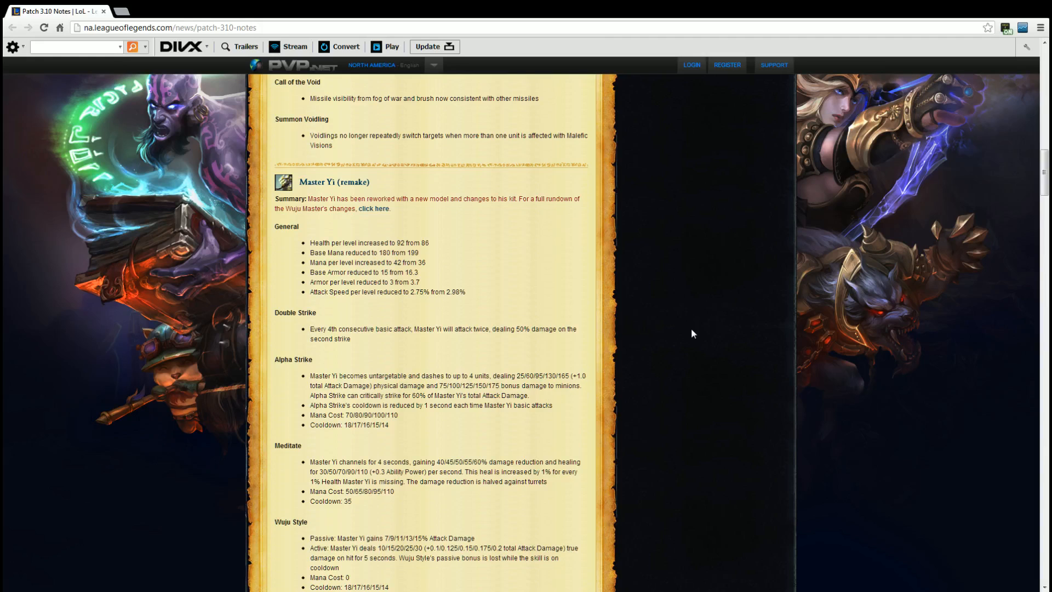
Step: Scroll to Master Yi's Highlander changes with Nami's Aqua Prison fix below
{"action": "scroll", "scroll_direction": "down", "scroll_amount": 3}
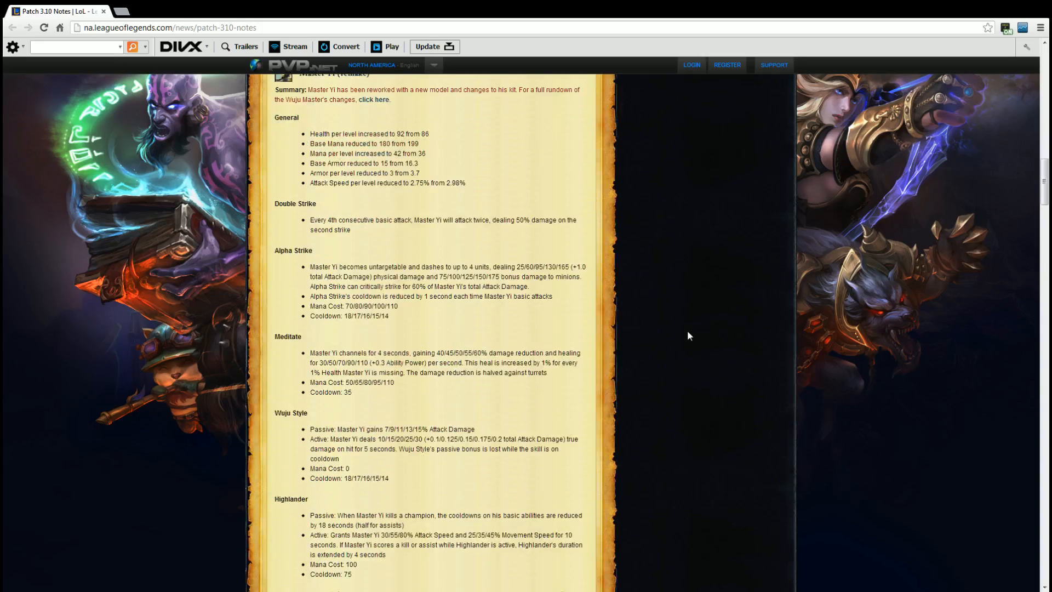
{"action": "scroll", "scroll_direction": "down", "scroll_amount": 3}
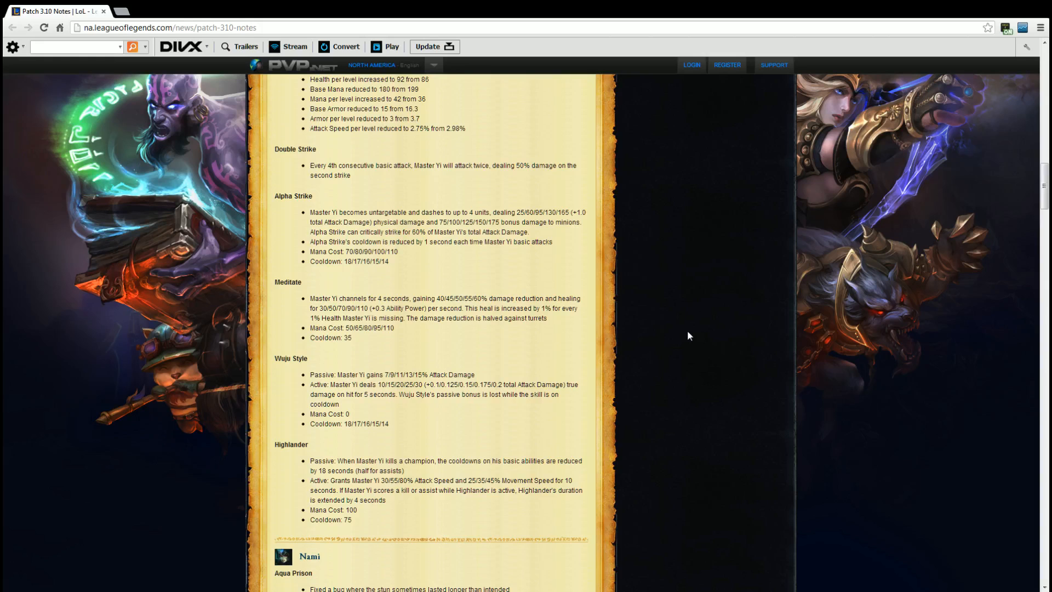
Step: Scroll past Nami and Poppy's Heroic Charge fixes to Ryze's Overload and Rune Prison changes
{"action": "scroll", "scroll_direction": "down", "scroll_amount": 3}
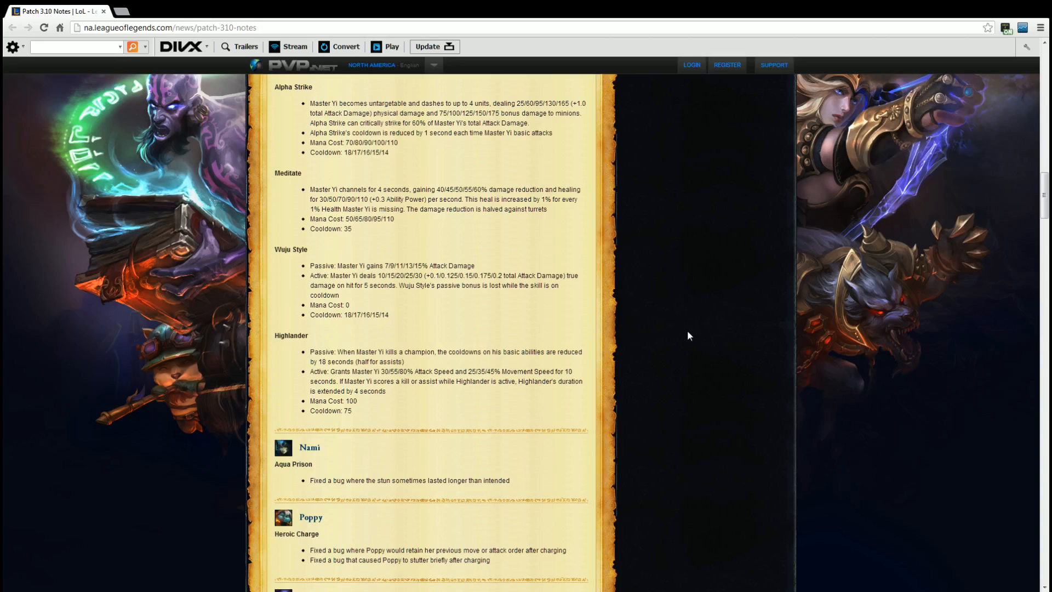
{"action": "scroll", "scroll_direction": "down", "scroll_amount": 3}
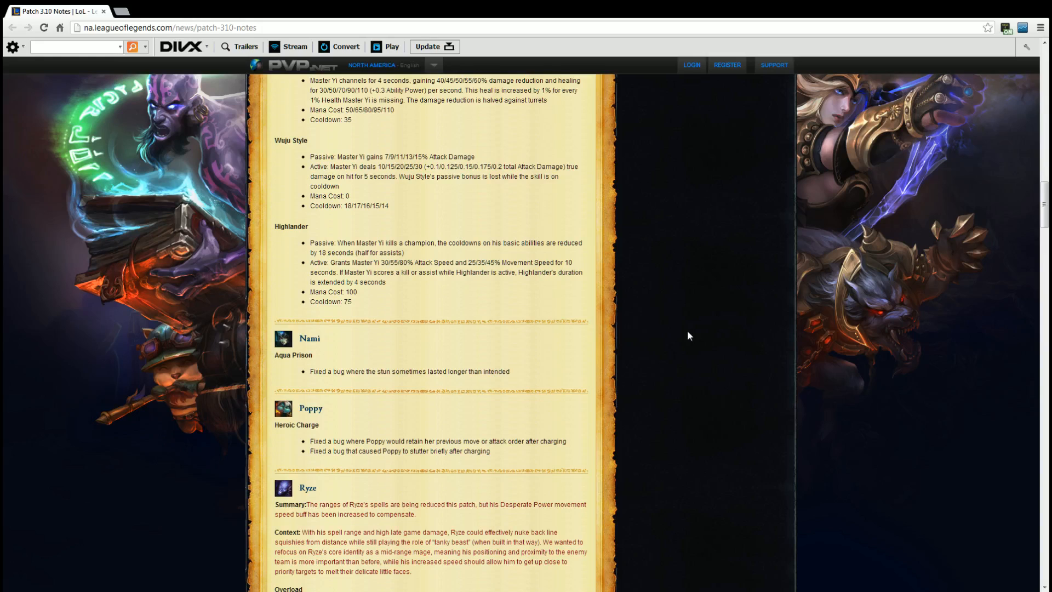
{"action": "scroll", "scroll_direction": "down", "scroll_amount": 3}
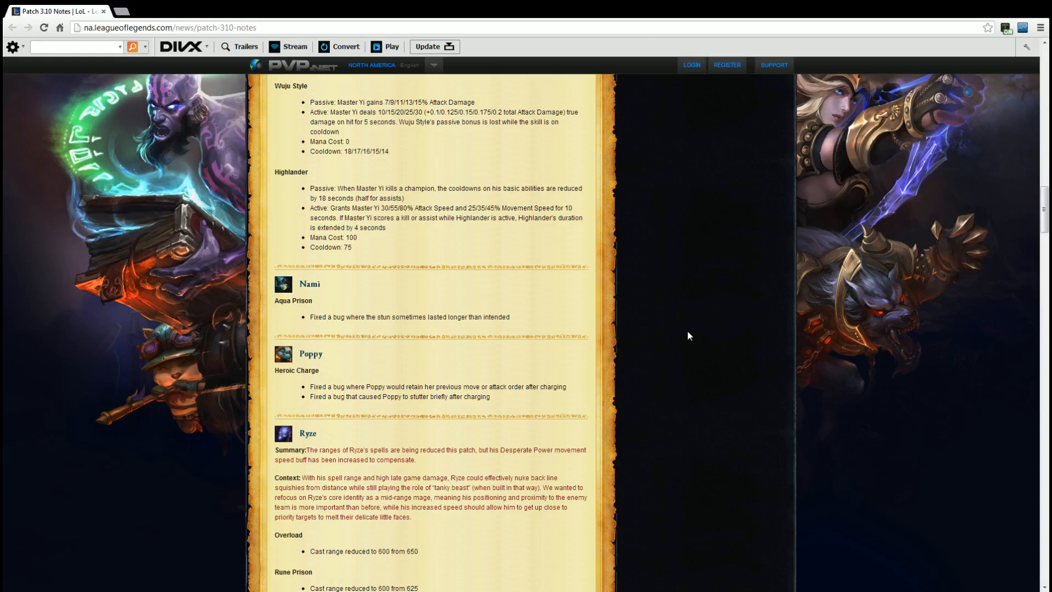
Step: Scroll to Ryze's Spell Flux and Desperate Power changes with Thresh's heading below
{"action": "scroll", "scroll_direction": "down", "scroll_amount": 3}
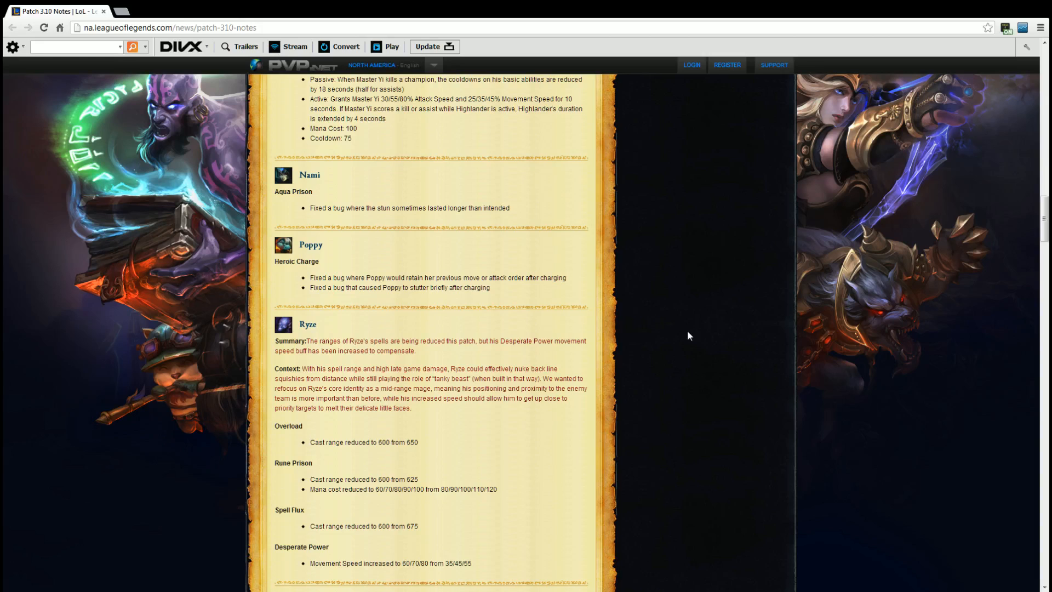
{"action": "scroll", "scroll_direction": "down", "scroll_amount": 3}
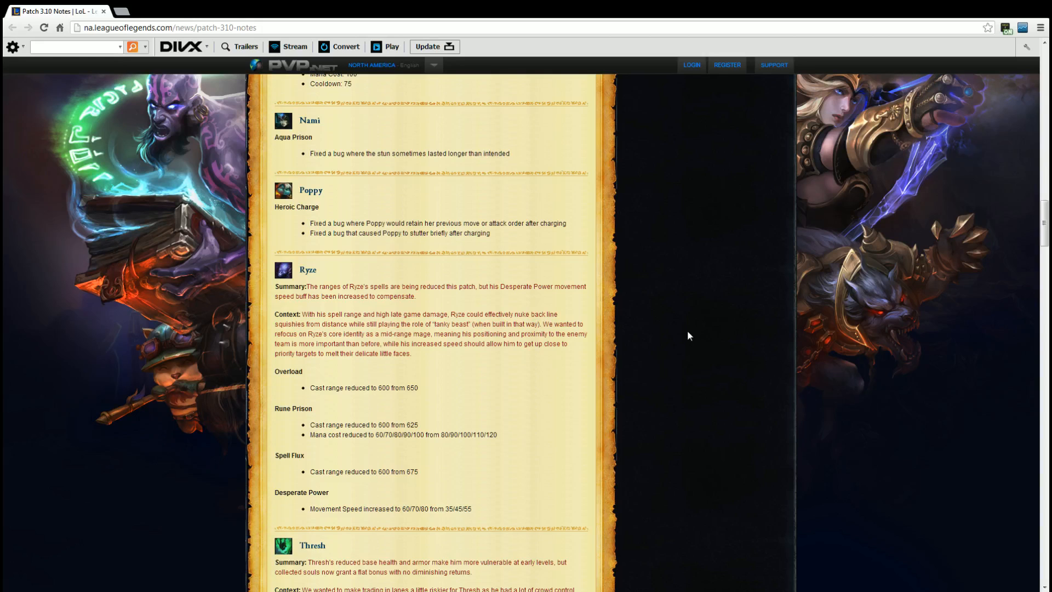
Step: Scroll to Thresh's base health, armor and Damnation souls changes and the Twisted Fate summary
{"action": "scroll", "scroll_direction": "down", "scroll_amount": 3}
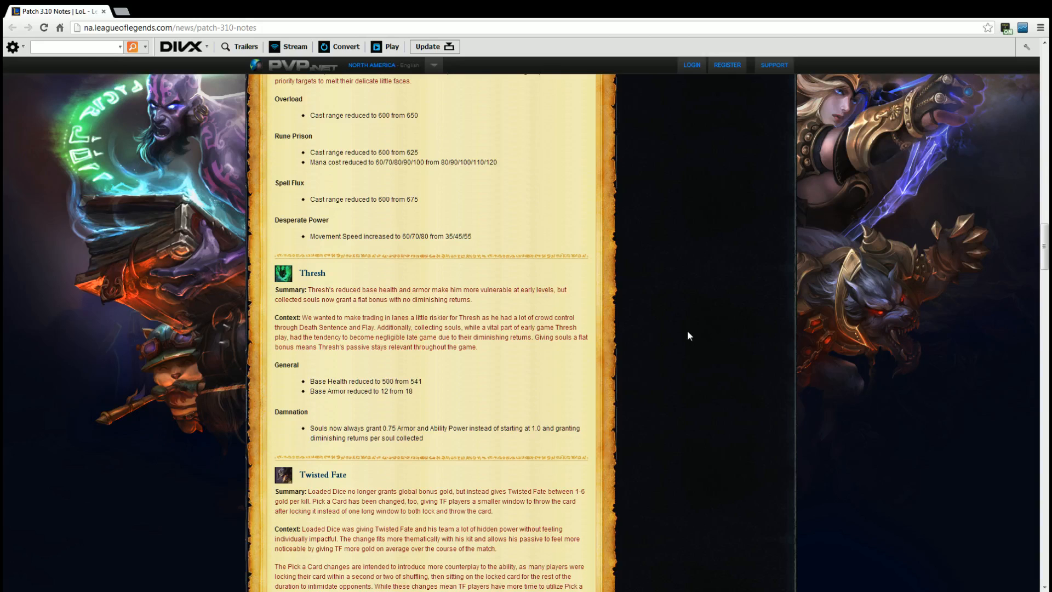
Step: Scroll past Thresh to the Twisted Fate Loaded Dice and Pick a Card rework, then Udyr, Vayne and Warwick
{"action": "scroll", "scroll_direction": "down", "scroll_amount": 3}
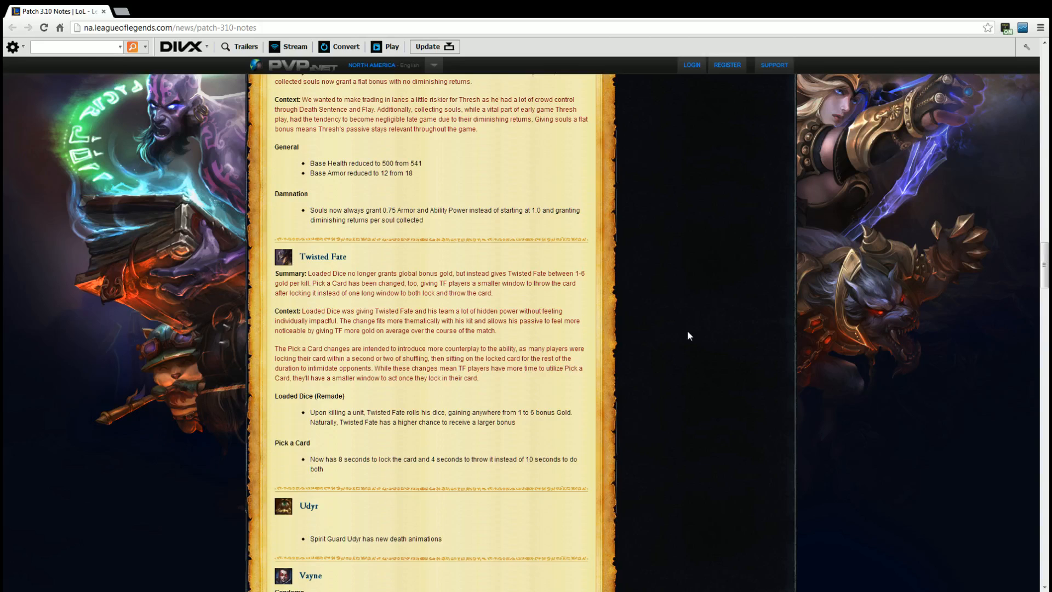
{"action": "scroll", "scroll_direction": "down", "scroll_amount": 3}
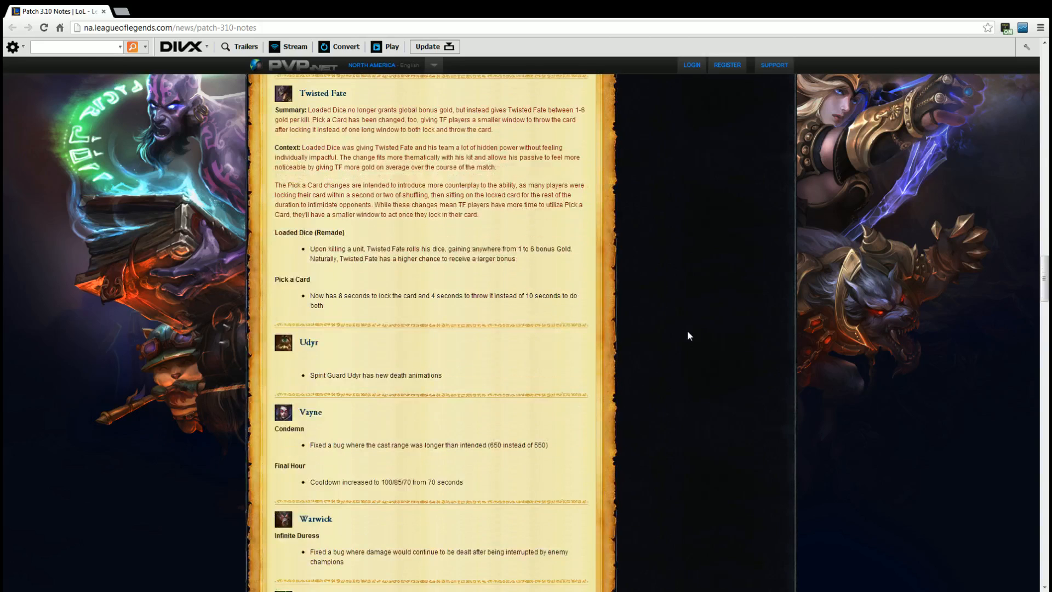
Step: Scroll down to Zac's Elastic Slingshot change and the General Champion Changes
{"action": "scroll", "scroll_direction": "down", "scroll_amount": 3}
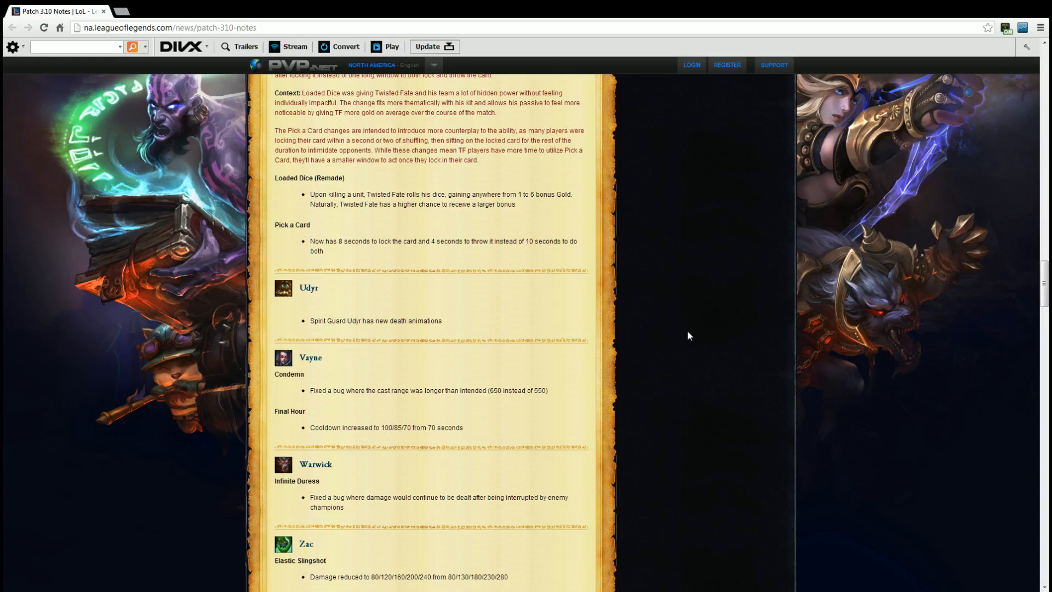
{"action": "scroll", "scroll_direction": "down", "scroll_amount": 3}
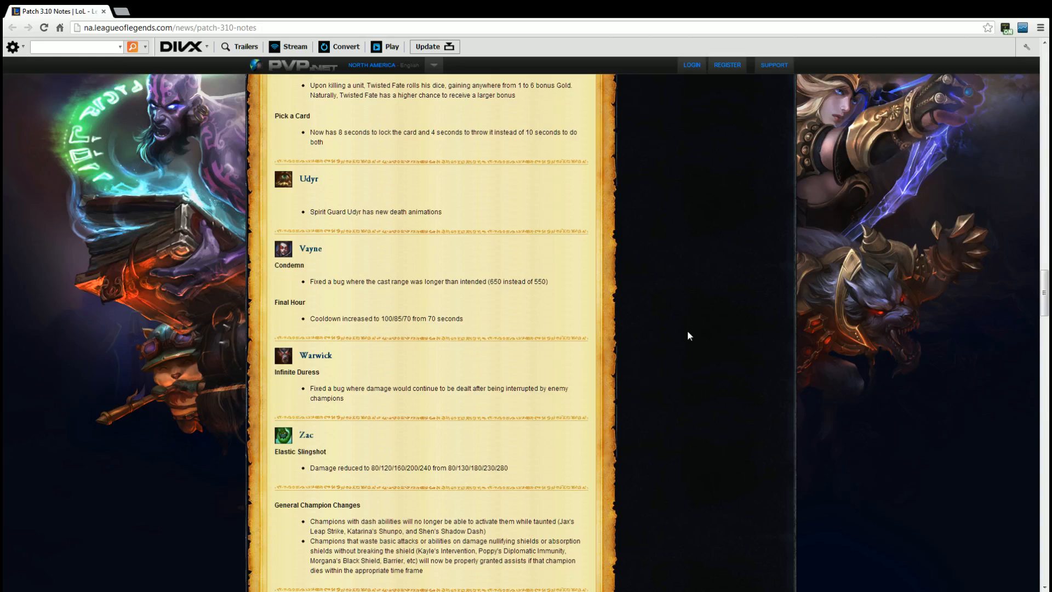
Step: Scroll past General Champion Changes to the Items heading and Magic Resistance Items summary
{"action": "scroll", "scroll_direction": "down", "scroll_amount": 3}
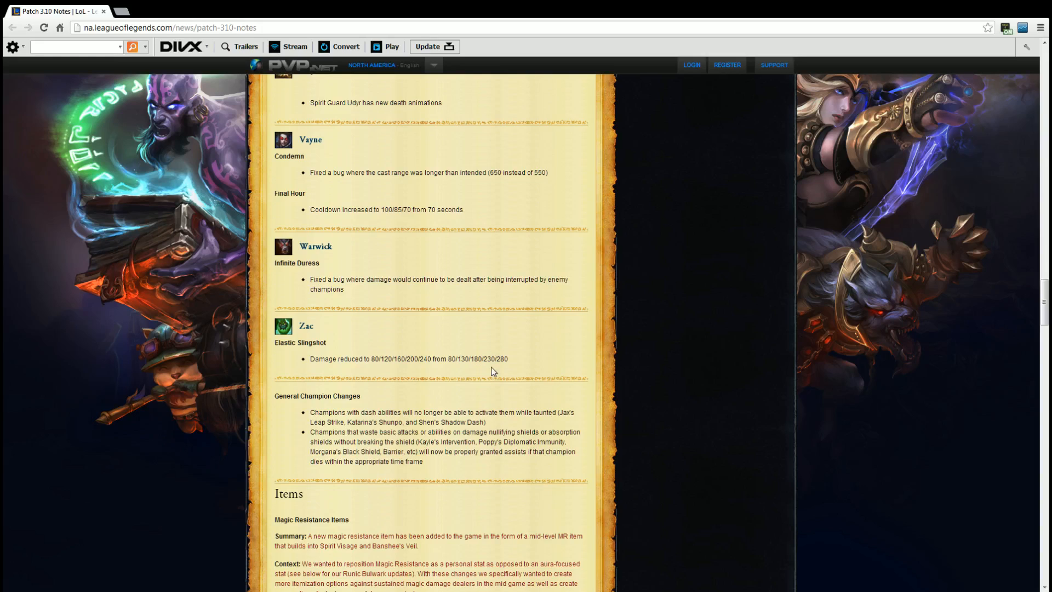
{"action": "mouse_move", "coordinate": [525, 371]}
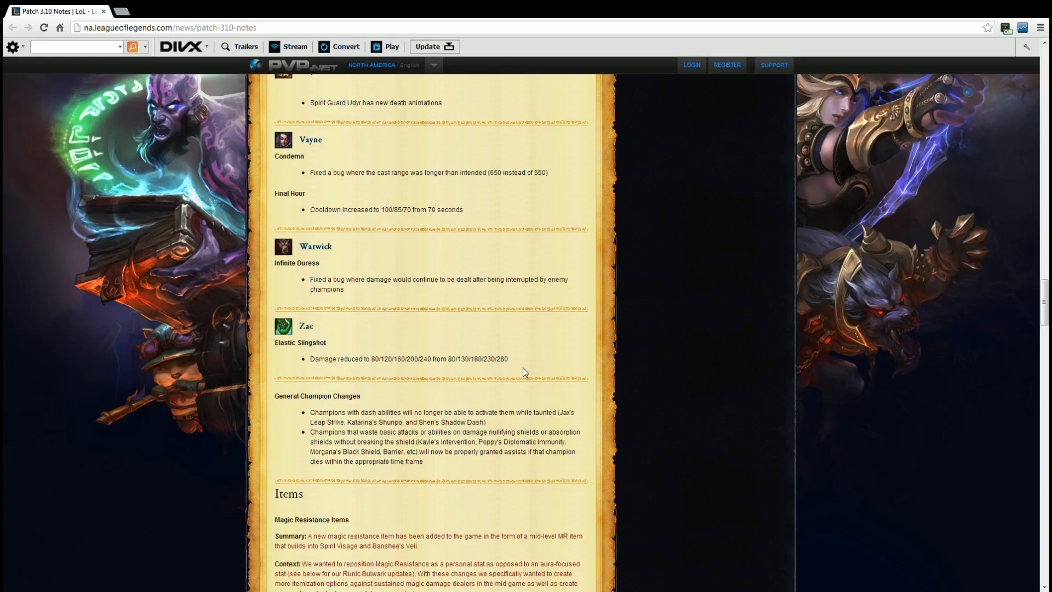
Step: Scroll through the Spectre's Cowl, Spirit Visage and Banshee's Veil item changes toward Guardian Angel
{"action": "scroll", "scroll_direction": "down", "scroll_amount": 3}
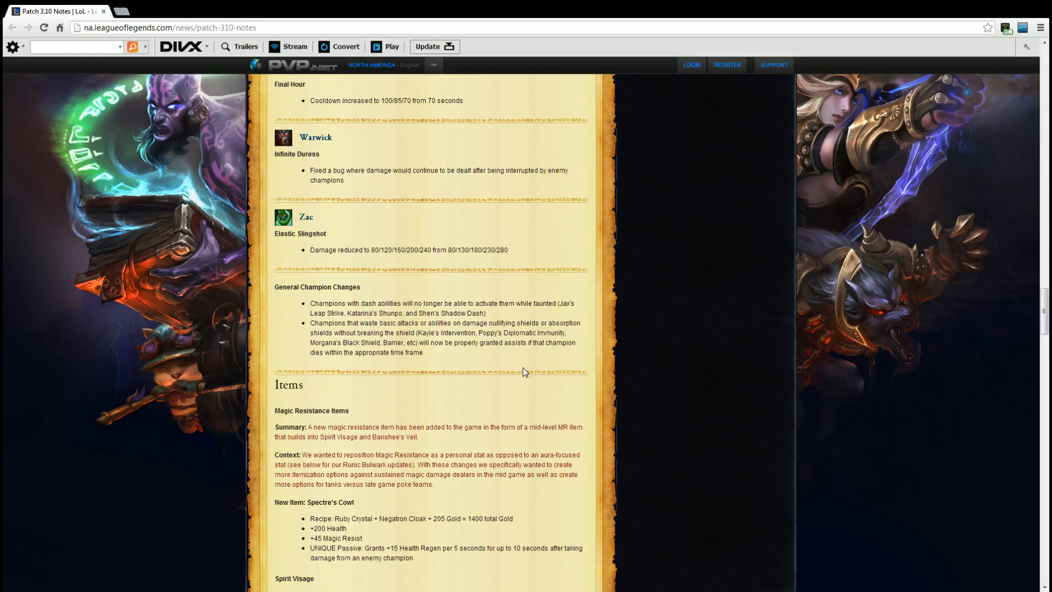
{"action": "scroll", "scroll_direction": "down", "scroll_amount": 3}
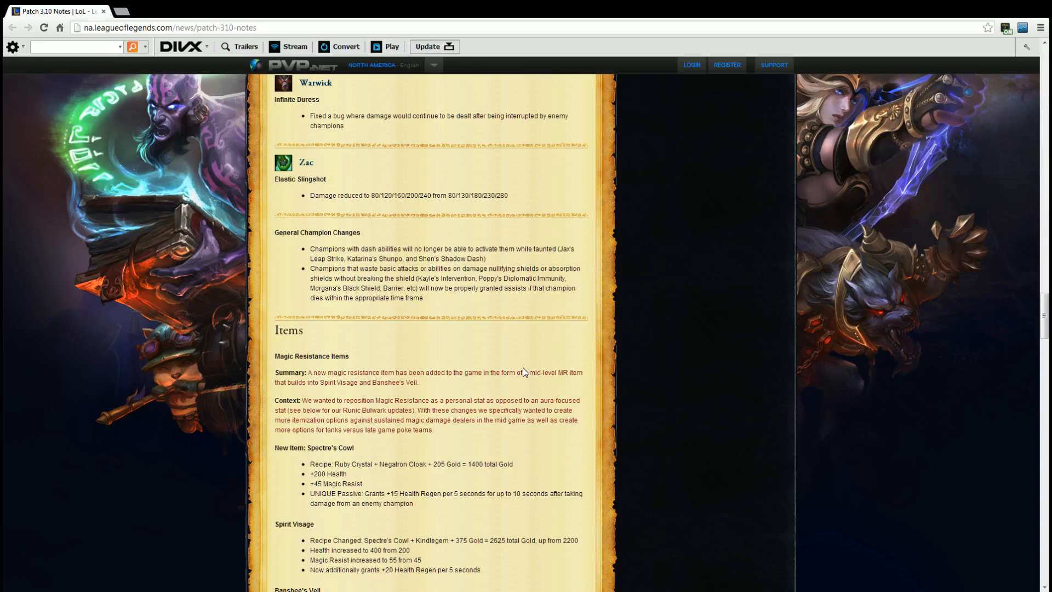
{"action": "scroll", "scroll_direction": "down", "scroll_amount": 3}
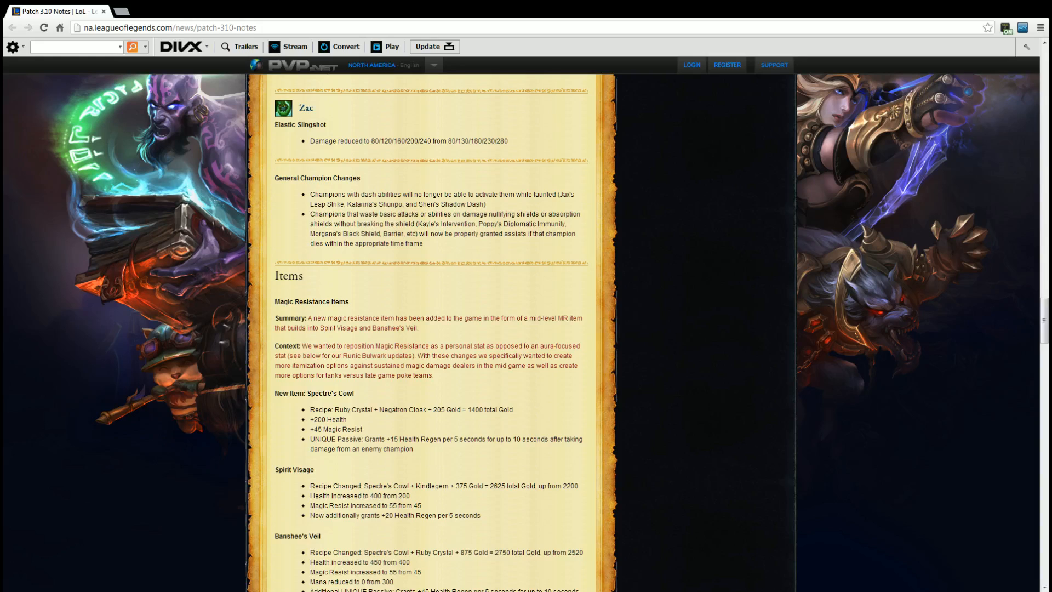
{"action": "mouse_move", "coordinate": [496, 383]}
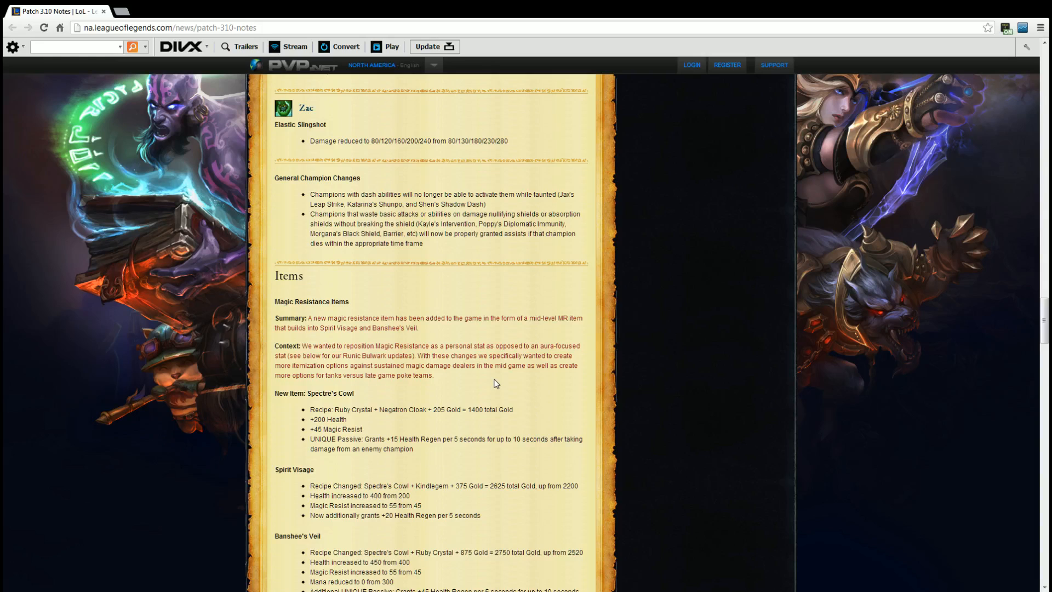
{"action": "scroll", "scroll_direction": "down", "scroll_amount": 3}
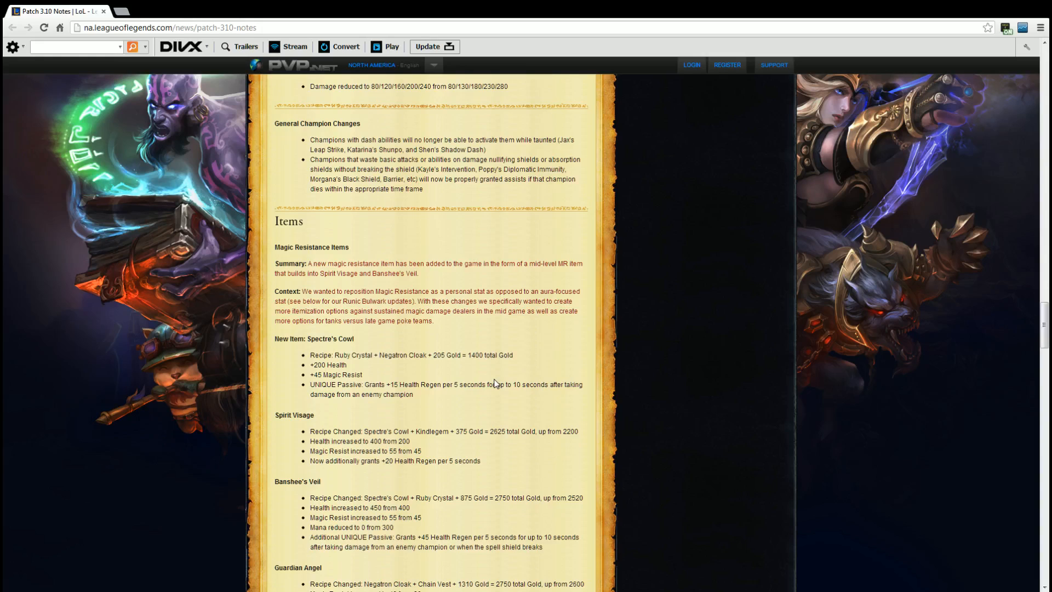
Step: Scroll past Banshee's Veil to Guardian Angel and the Runic Bulwark and Locket section with Aegis of the Legion
{"action": "scroll", "scroll_direction": "down", "scroll_amount": 3}
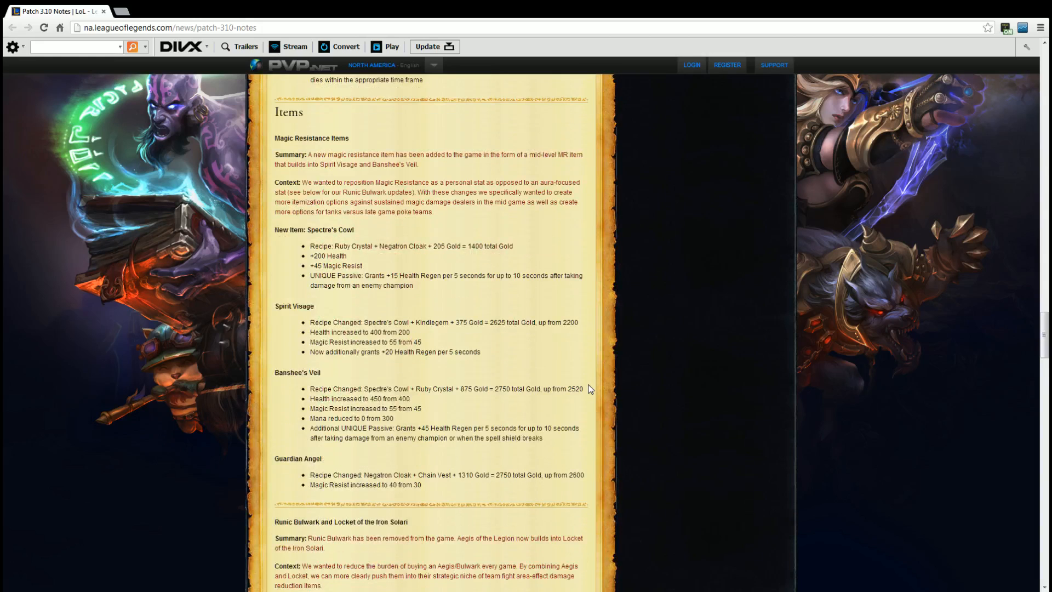
{"action": "scroll", "scroll_direction": "down", "scroll_amount": 3}
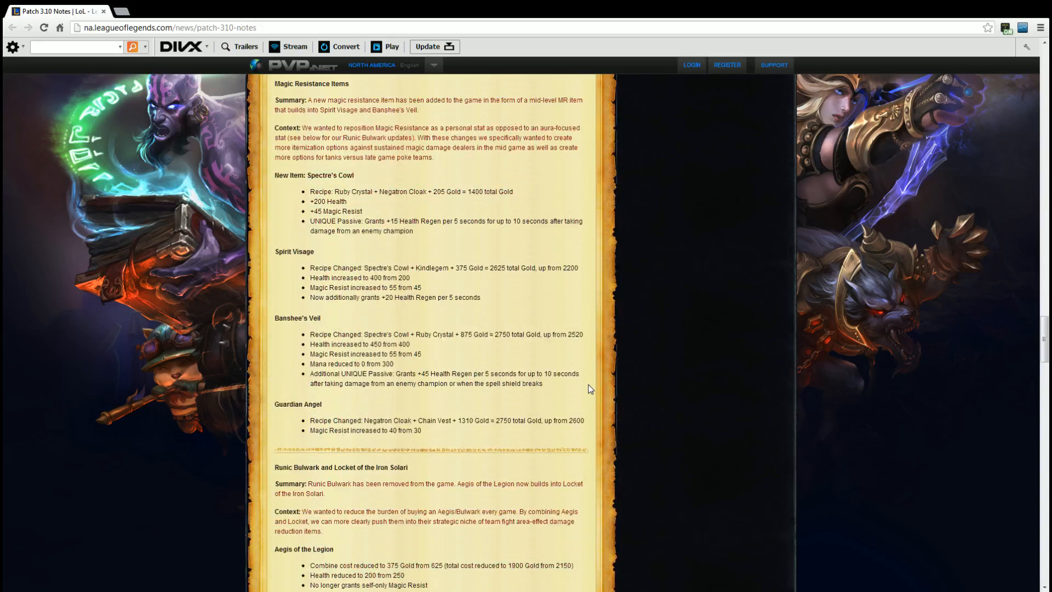
{"action": "mouse_move", "coordinate": [667, 379]}
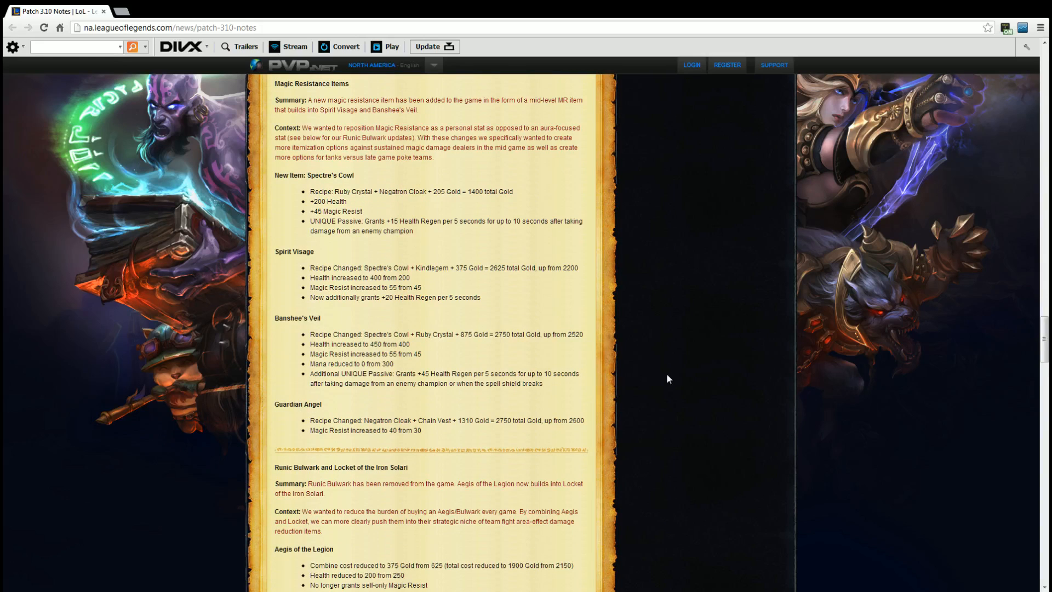
Step: Scroll to the Locket of the Iron Solari and Runic Bulwark notes, dragging the self-only Magic Resist line into the search box
{"action": "scroll", "scroll_direction": "down", "scroll_amount": 3}
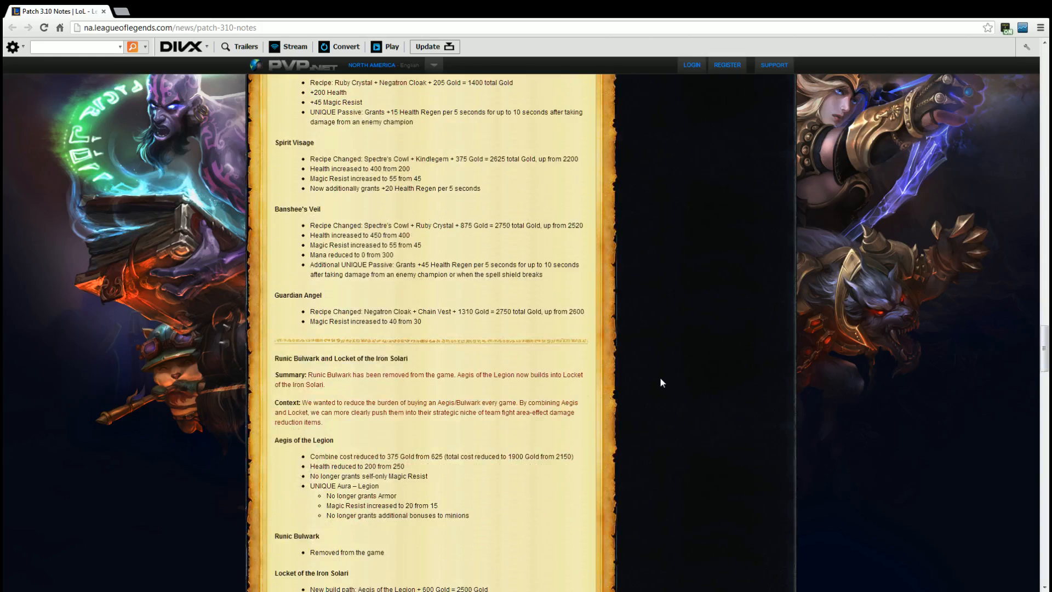
{"action": "scroll", "scroll_direction": "down", "scroll_amount": 3}
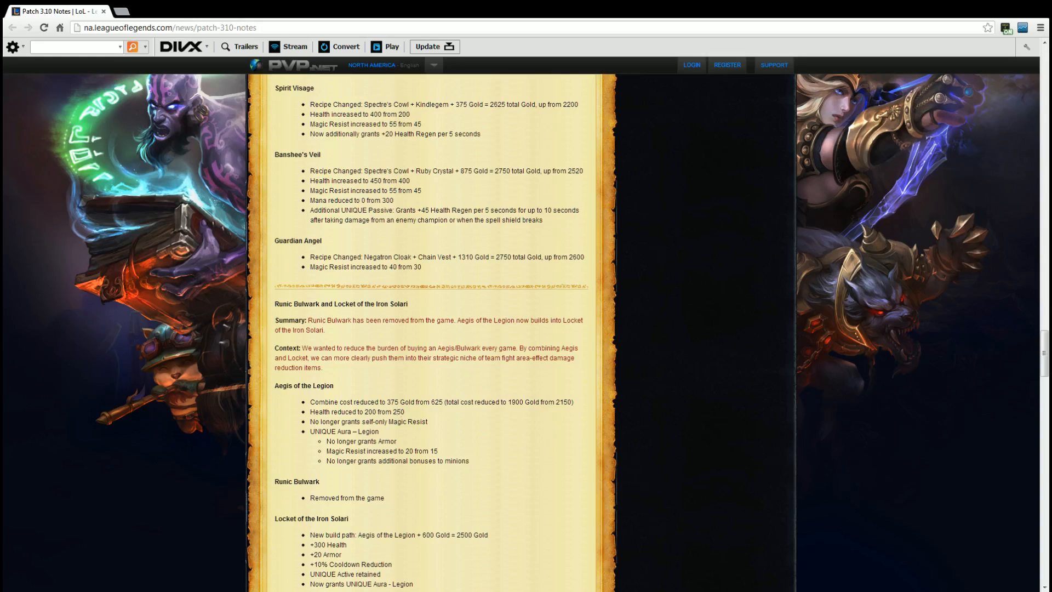
{"action": "left_click_drag", "start_coordinate": [310, 420], "coordinate": [378, 430]}
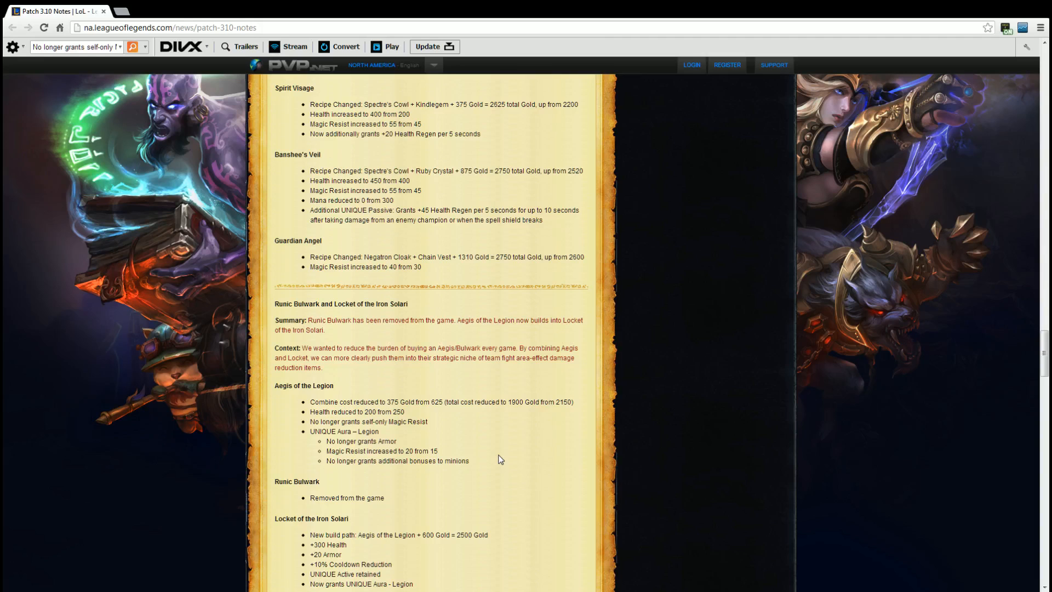
{"action": "scroll", "scroll_direction": "down", "scroll_amount": 3}
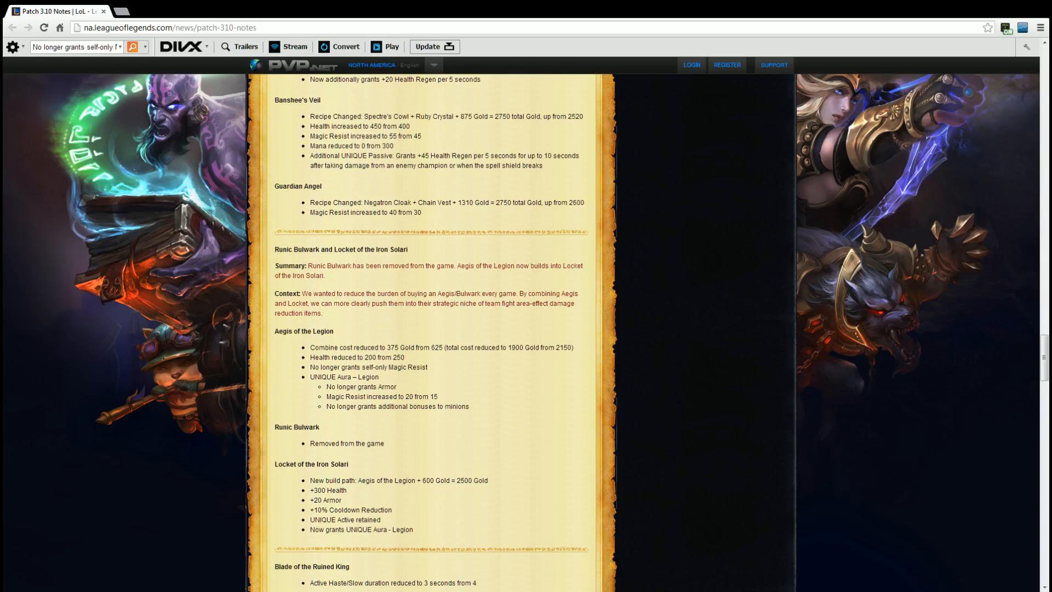
{"action": "scroll", "scroll_direction": "down", "scroll_amount": 3}
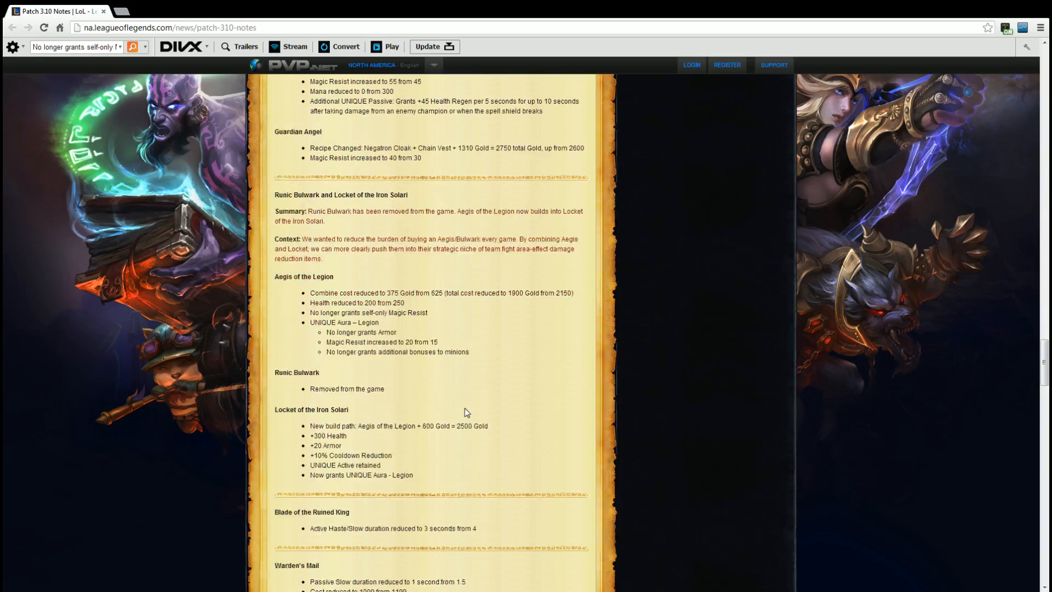
{"action": "scroll", "scroll_direction": "down", "scroll_amount": 3}
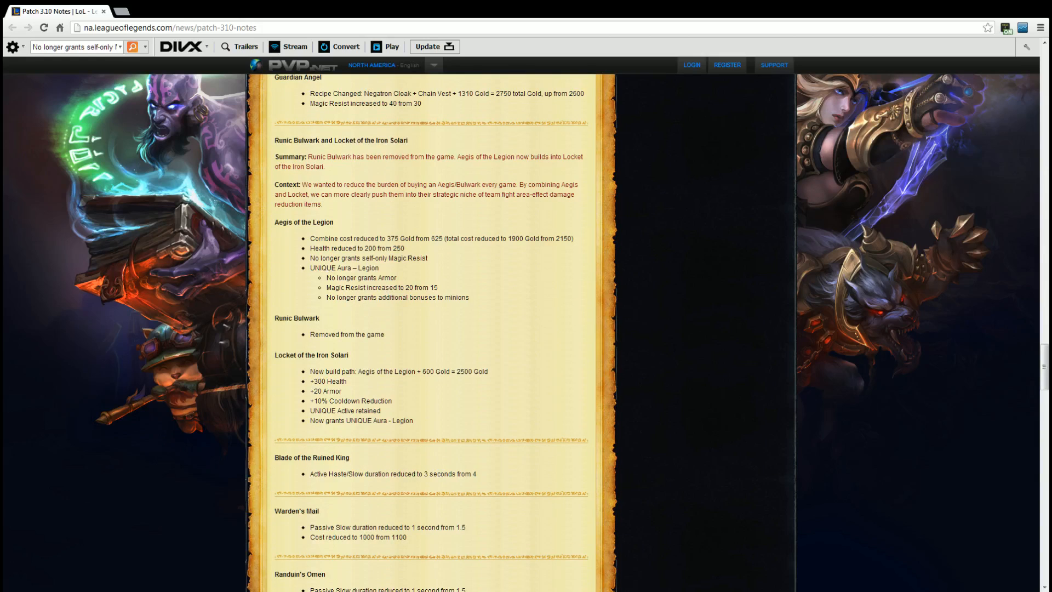
{"action": "left_click_drag", "start_coordinate": [312, 267], "coordinate": [470, 297]}
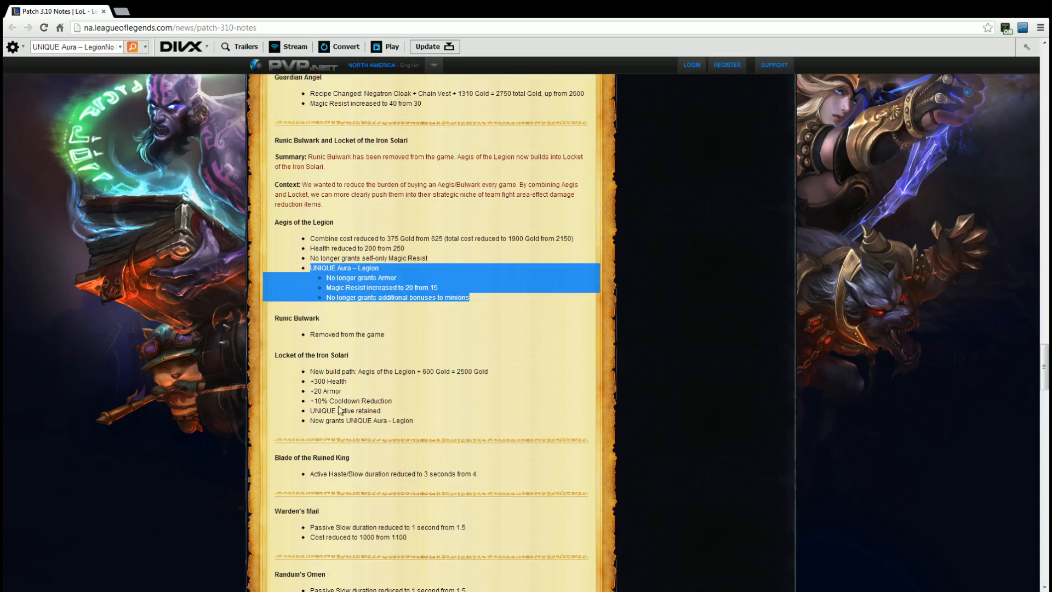
{"action": "left_click", "coordinate": [402, 410]}
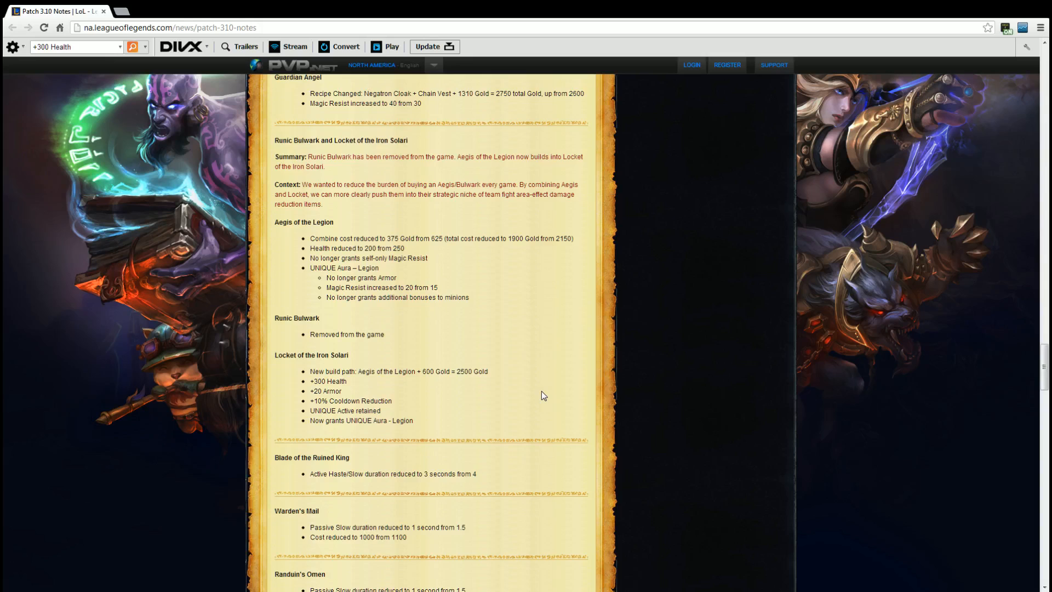
Step: Scroll past Randuin's Omen, Frozen Heart and the New Icons list to the Maps heading on Summoner's Rift
{"action": "scroll", "scroll_direction": "down", "scroll_amount": 3}
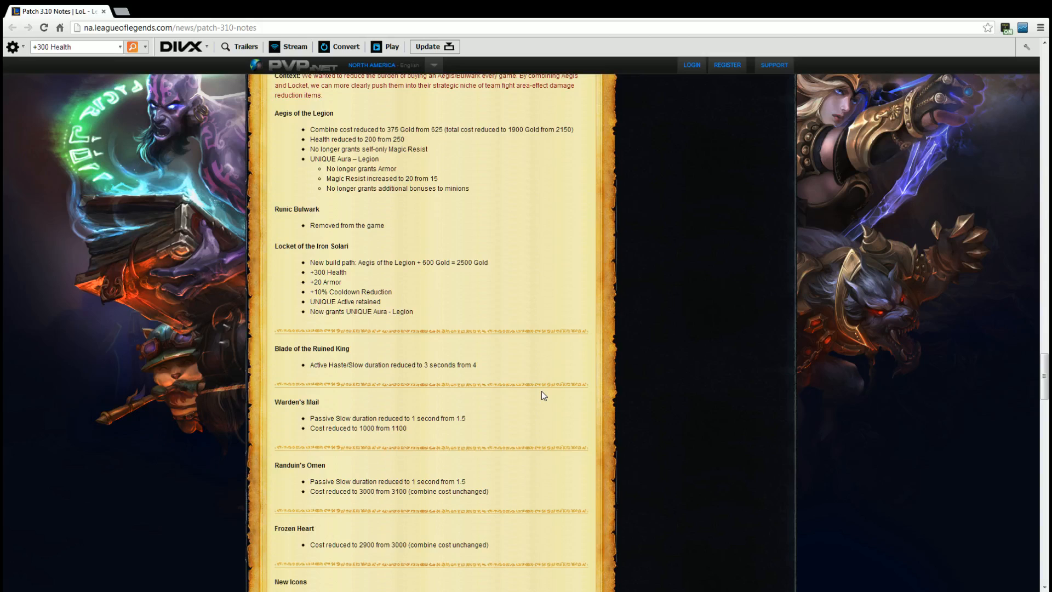
{"action": "scroll", "scroll_direction": "down", "scroll_amount": 3}
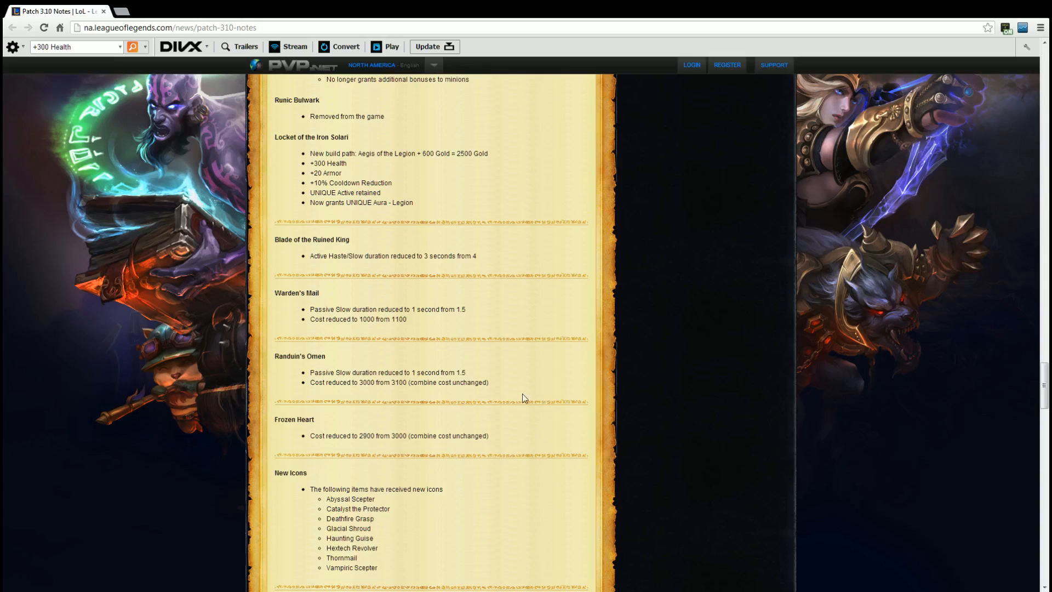
{"action": "mouse_move", "coordinate": [338, 327]}
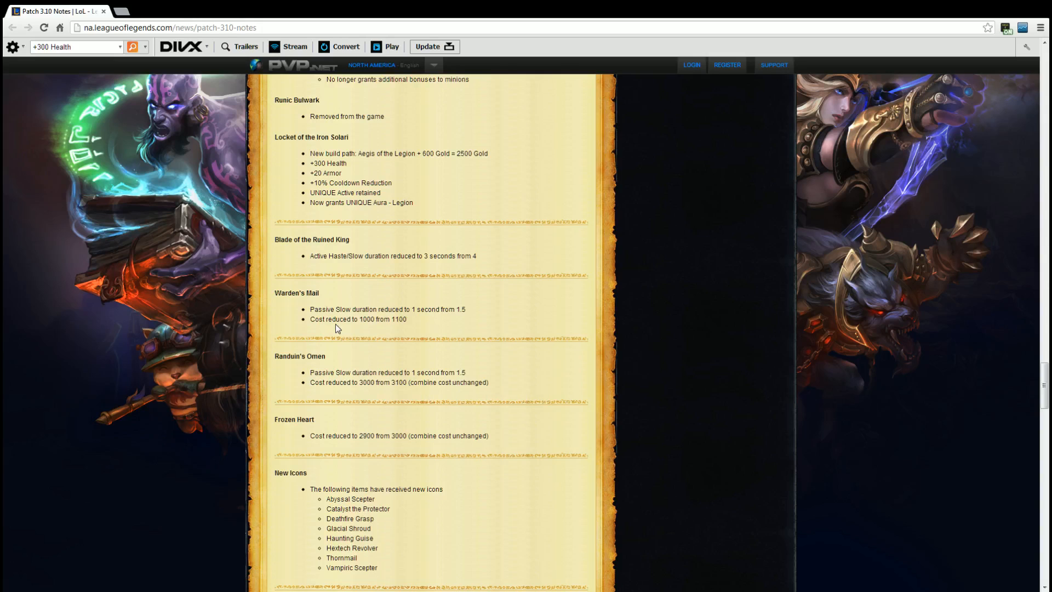
{"action": "mouse_move", "coordinate": [322, 369]}
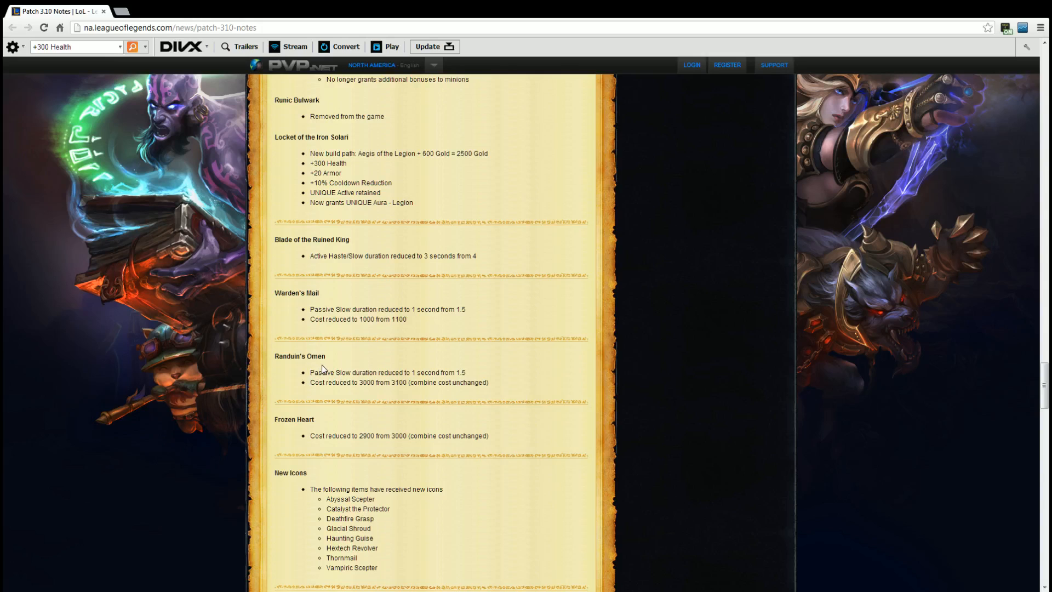
{"action": "mouse_move", "coordinate": [443, 365]}
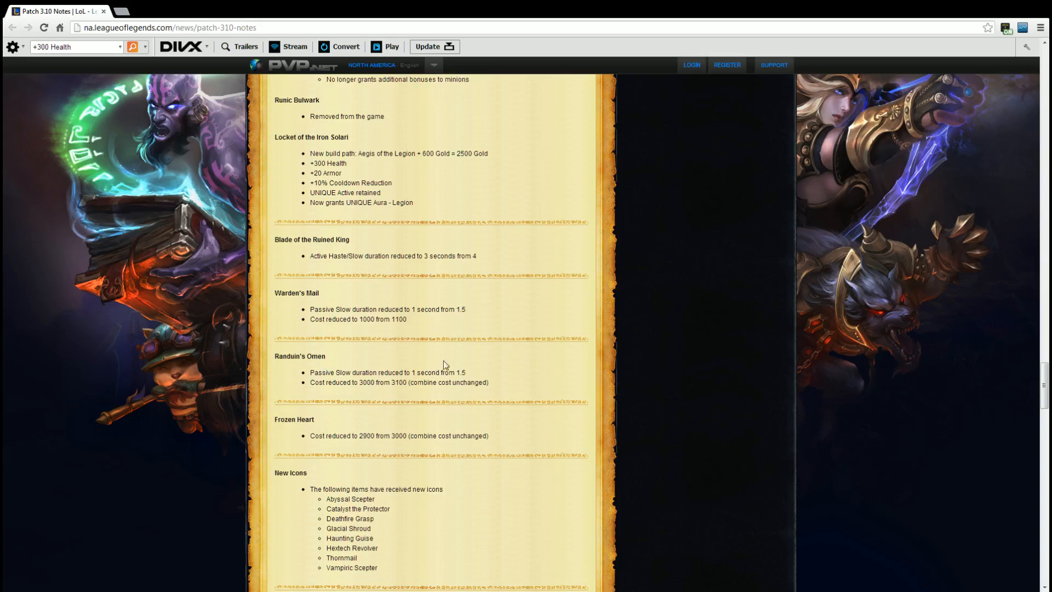
{"action": "scroll", "scroll_direction": "down", "scroll_amount": 3}
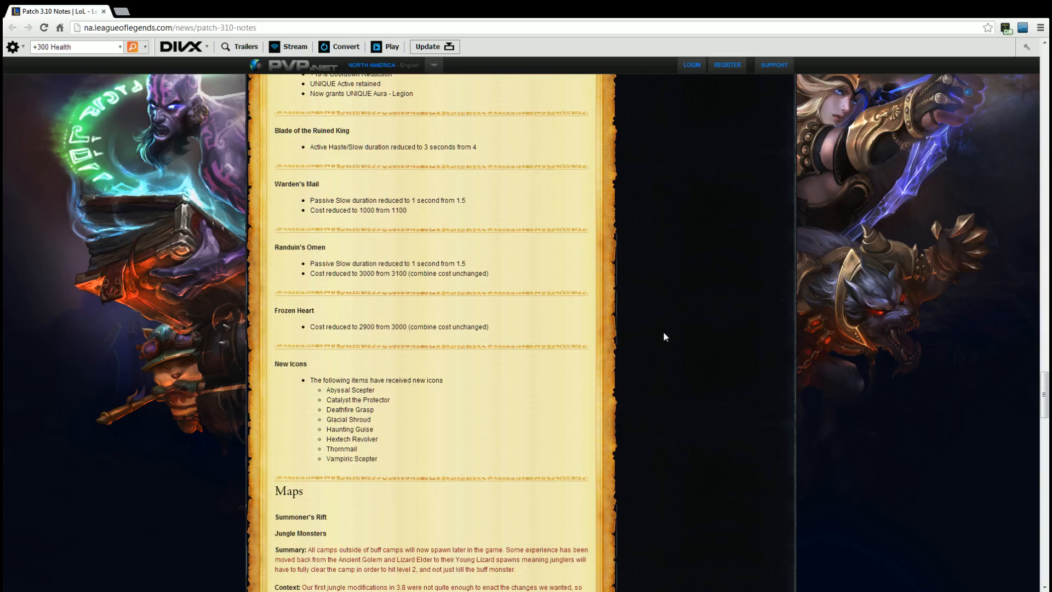
{"action": "scroll", "scroll_direction": "down", "scroll_amount": 3}
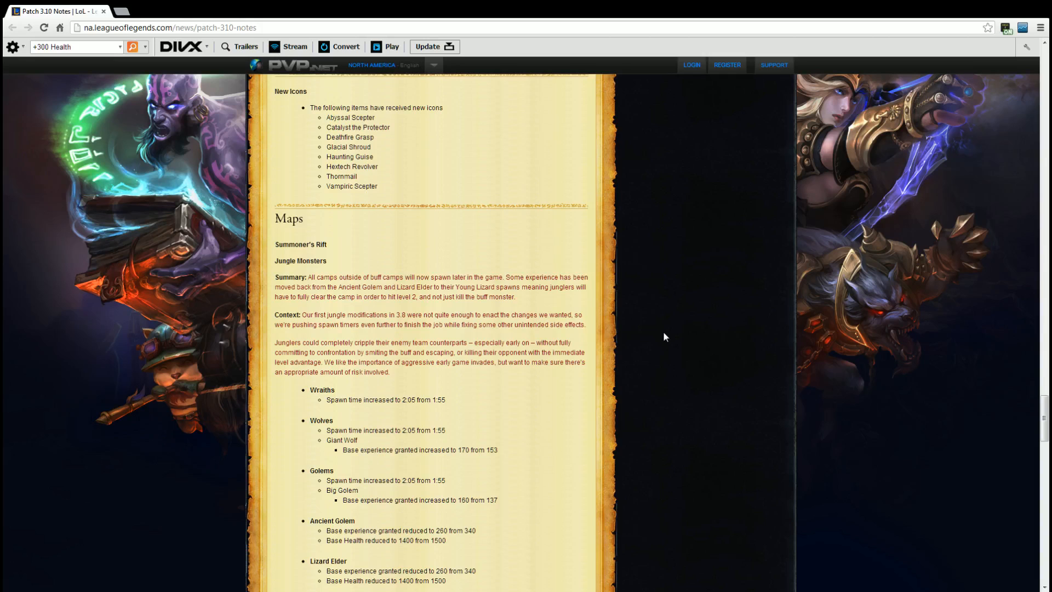
{"action": "scroll", "scroll_direction": "down", "scroll_amount": 3}
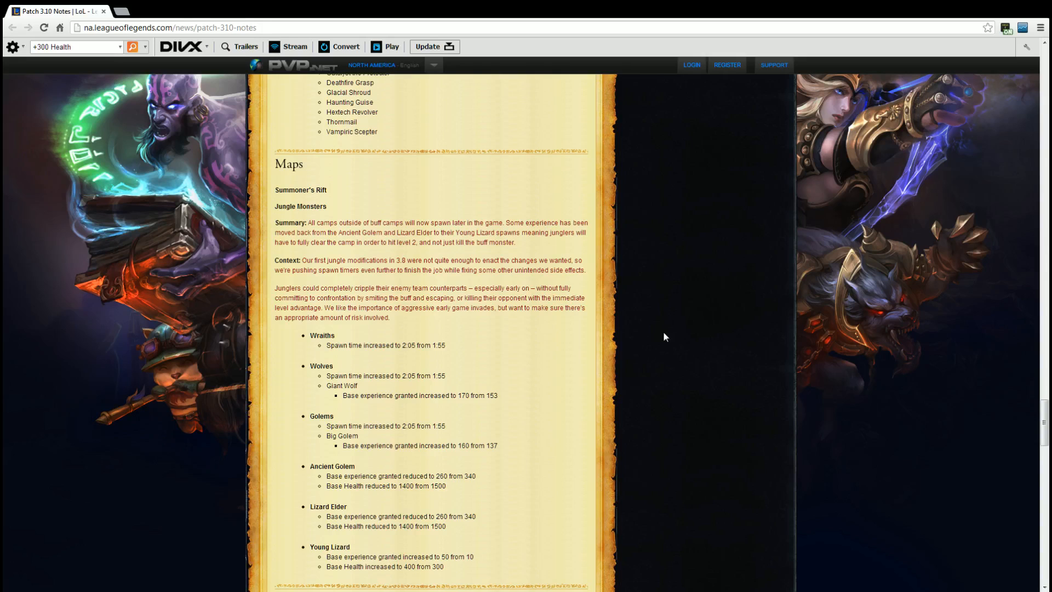
{"action": "scroll", "scroll_direction": "down", "scroll_amount": 3}
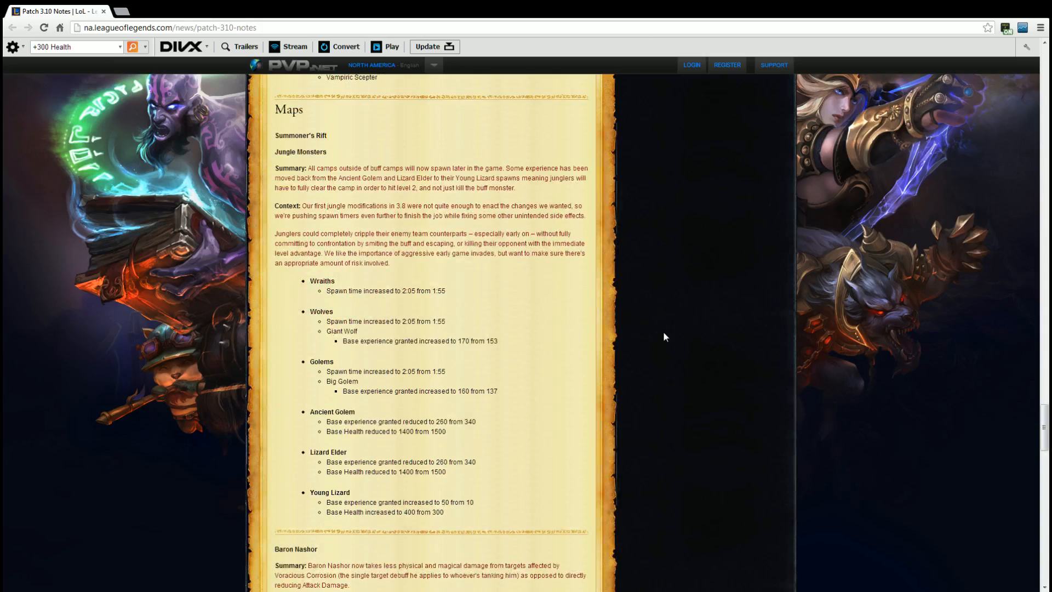
{"action": "scroll", "scroll_direction": "down", "scroll_amount": 3}
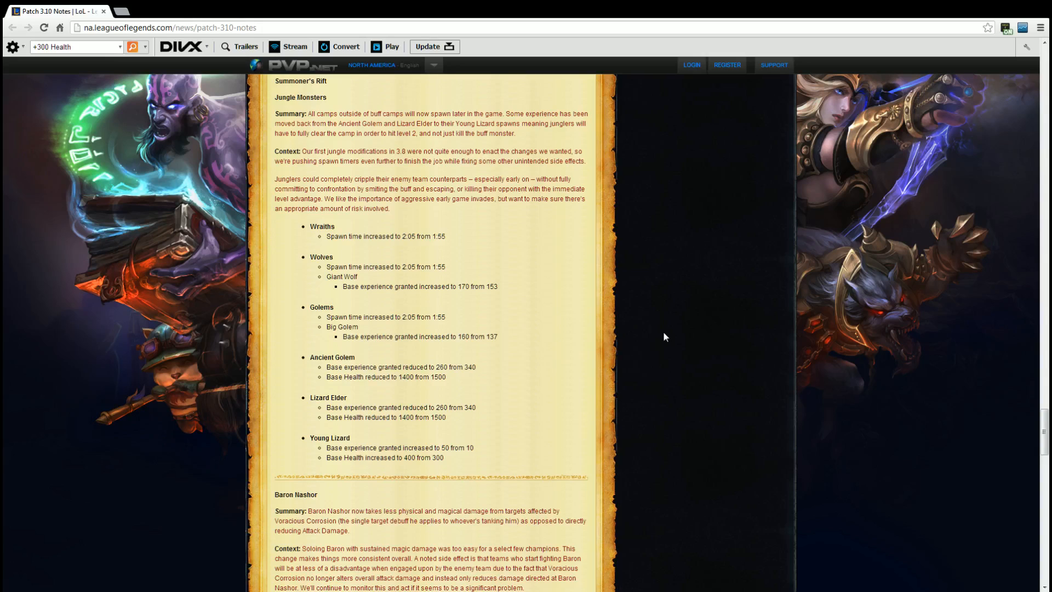
{"action": "mouse_move", "coordinate": [303, 231]}
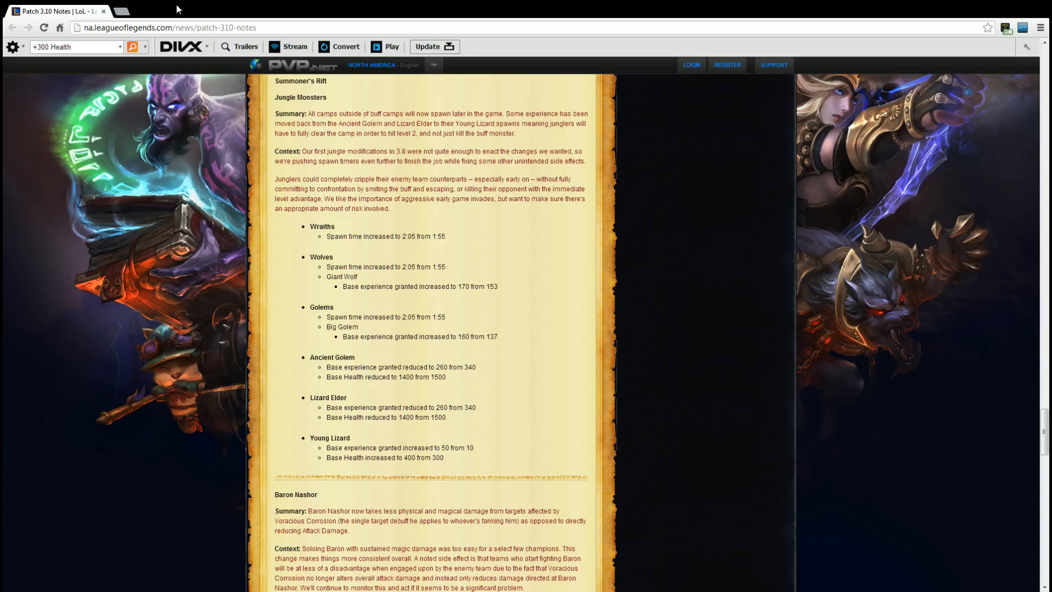
Step: Scroll past the jungle camp list to Baron Nashor's Voracious Corrosion change and the Turrets heading
{"action": "scroll", "scroll_direction": "down", "scroll_amount": 3}
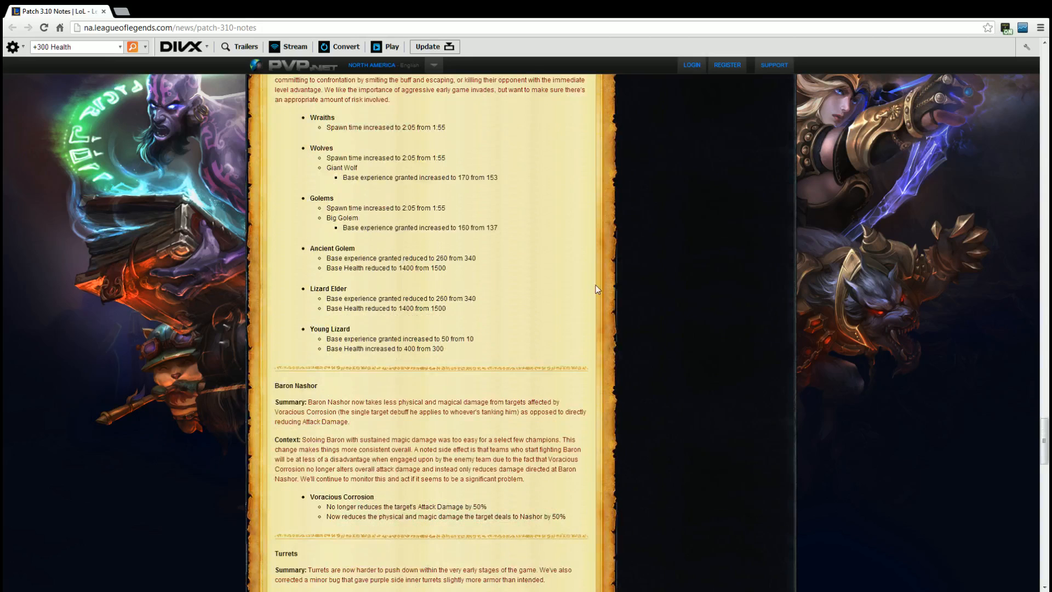
{"action": "scroll", "scroll_direction": "down", "scroll_amount": 3}
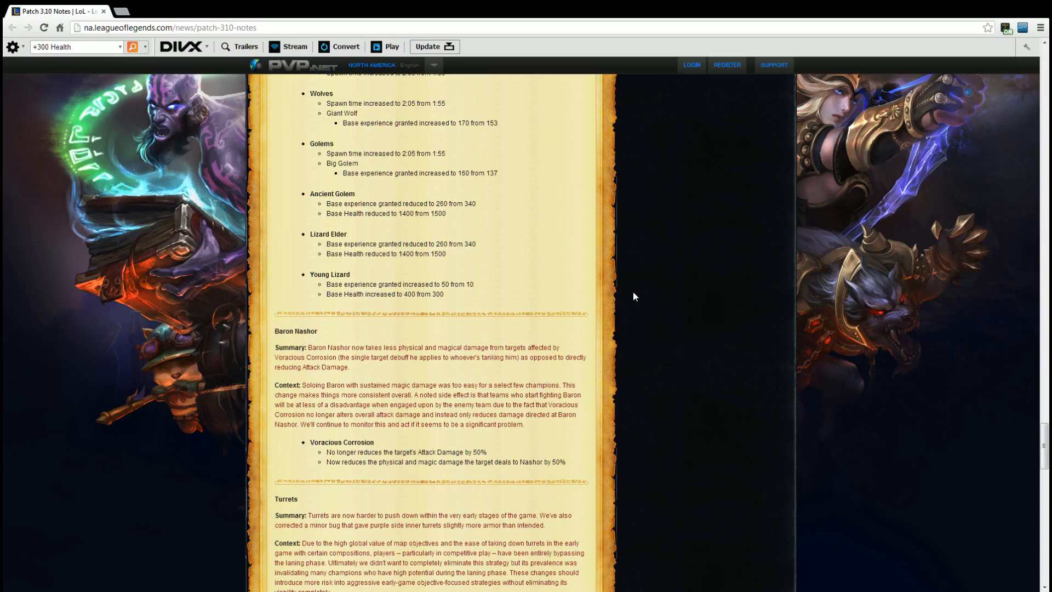
{"action": "mouse_move", "coordinate": [571, 374]}
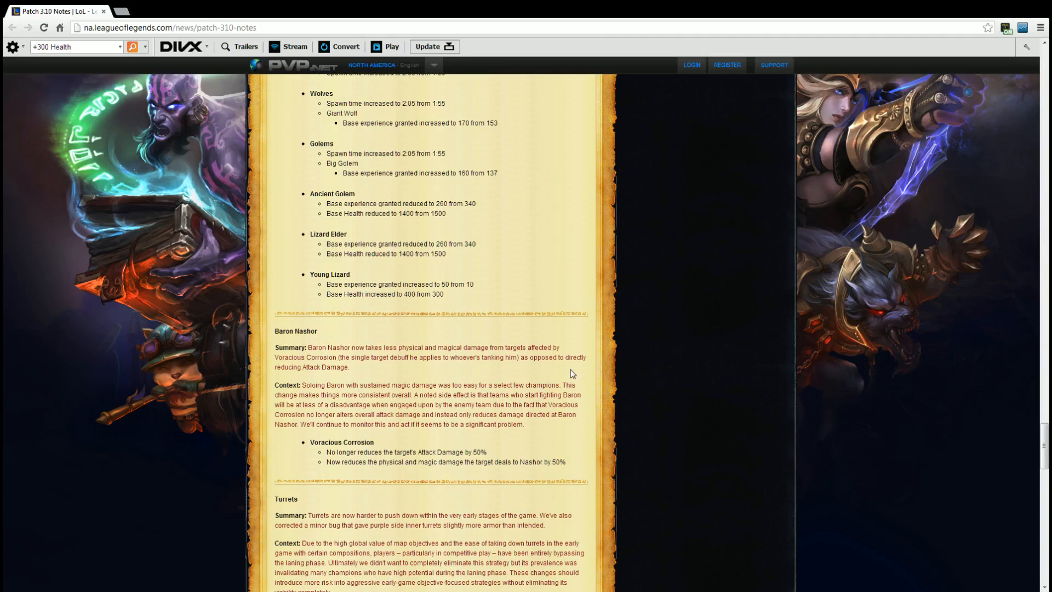
Step: Scroll through the full Turrets changes to the Twisted Treeline and Crystal Scar heading
{"action": "scroll", "scroll_direction": "down", "scroll_amount": 3}
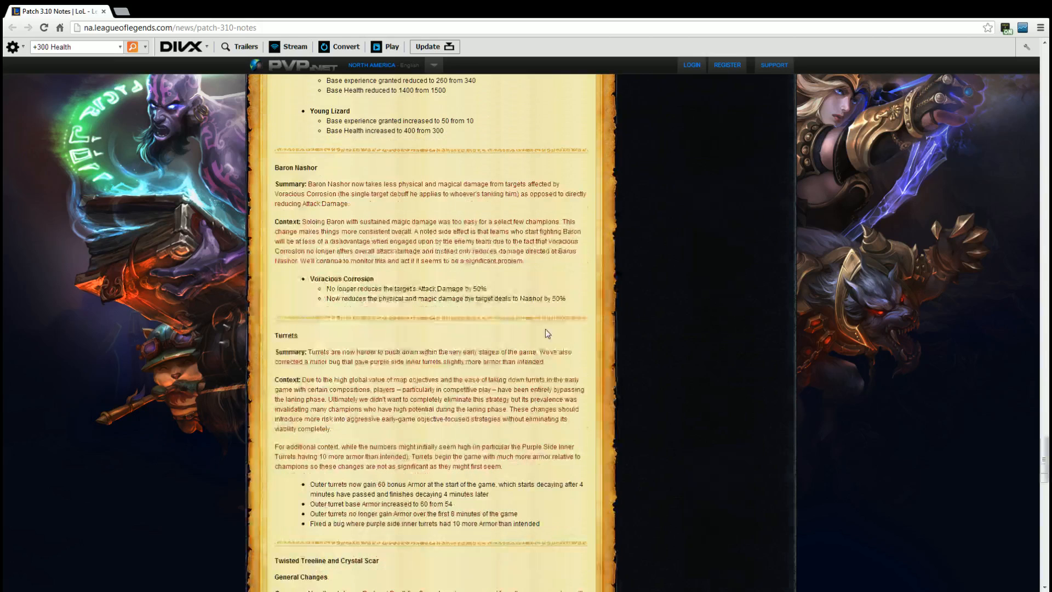
Step: Scroll to the Twisted Treeline and Crystal Scar General Changes on removed and added AP items
{"action": "scroll", "scroll_direction": "down", "scroll_amount": 3}
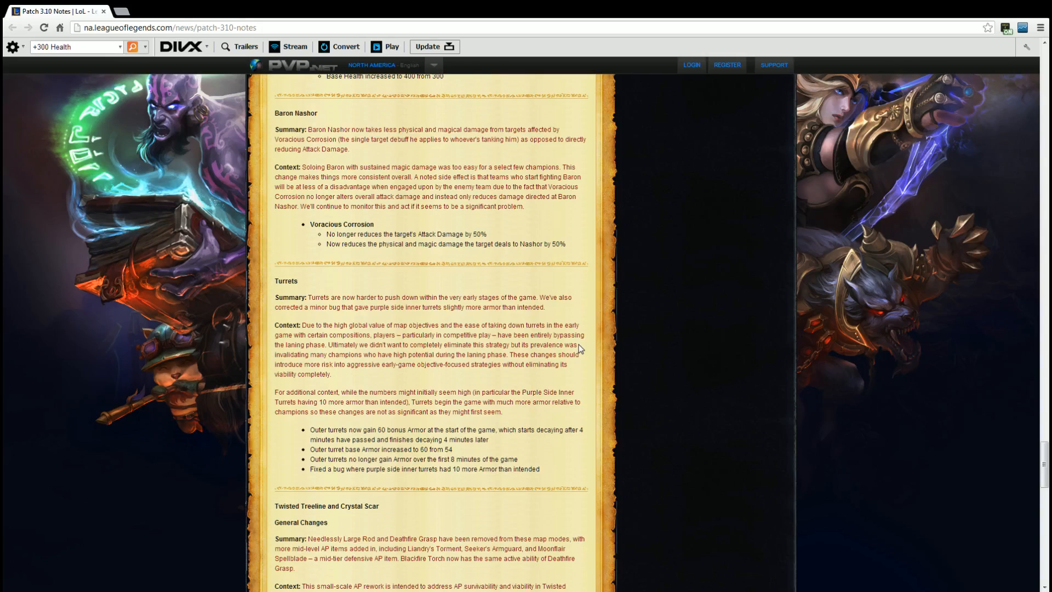
{"action": "mouse_move", "coordinate": [606, 351]}
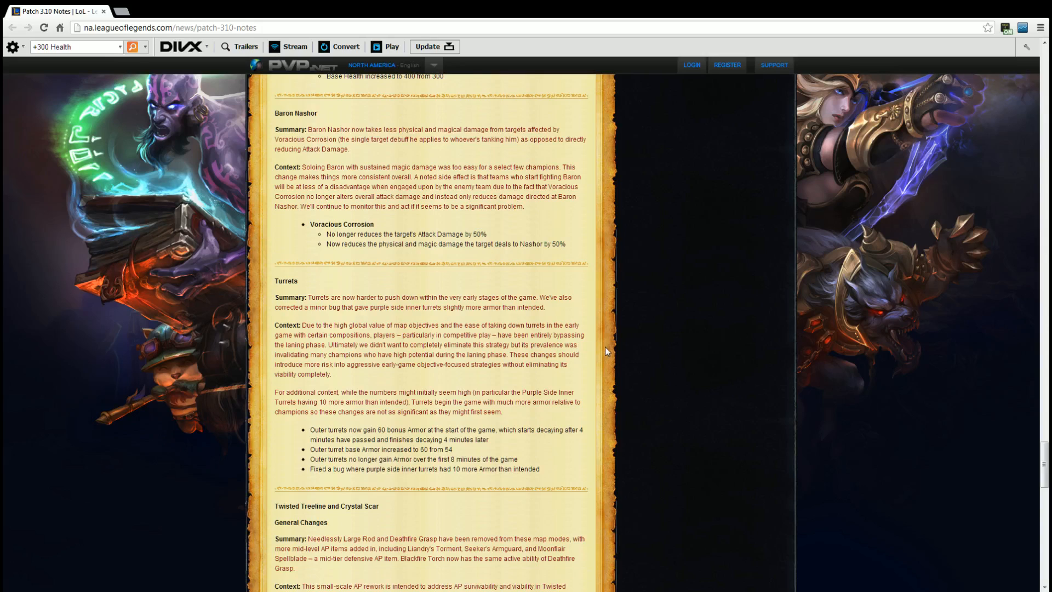
{"action": "mouse_move", "coordinate": [611, 350]}
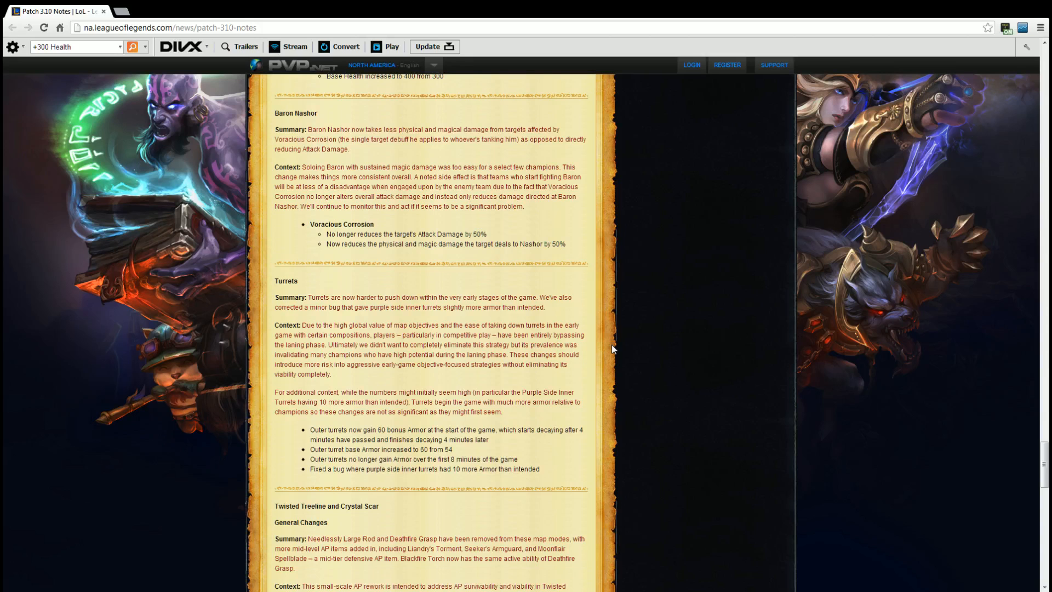
Step: Scroll past the turret changes to Moonflair Spellblade, Blackfire Torch and Wooglet's Witchcap item entries
{"action": "scroll", "scroll_direction": "down", "scroll_amount": 3}
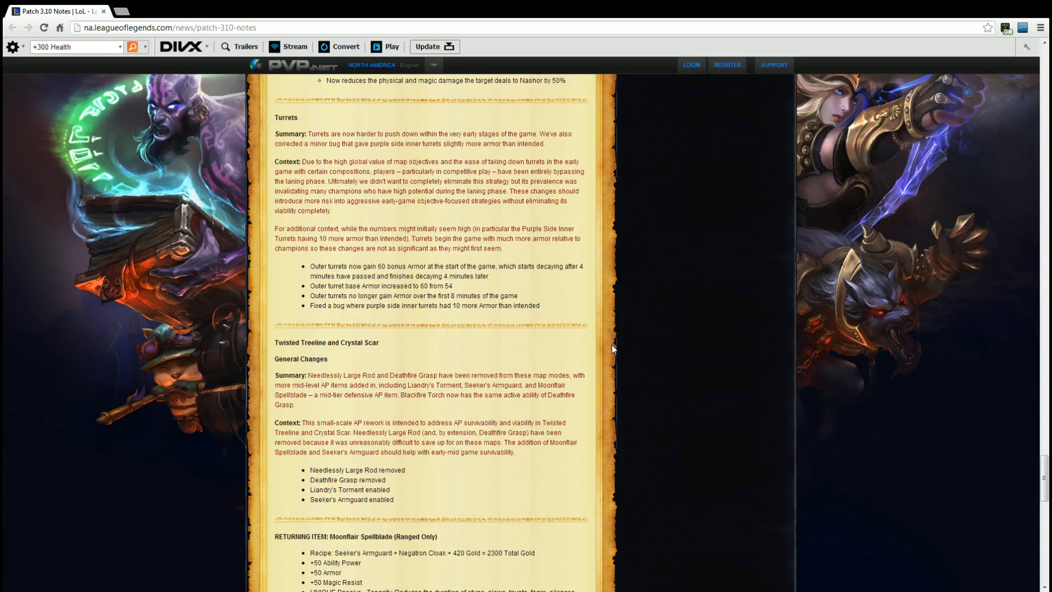
{"action": "mouse_move", "coordinate": [468, 503]}
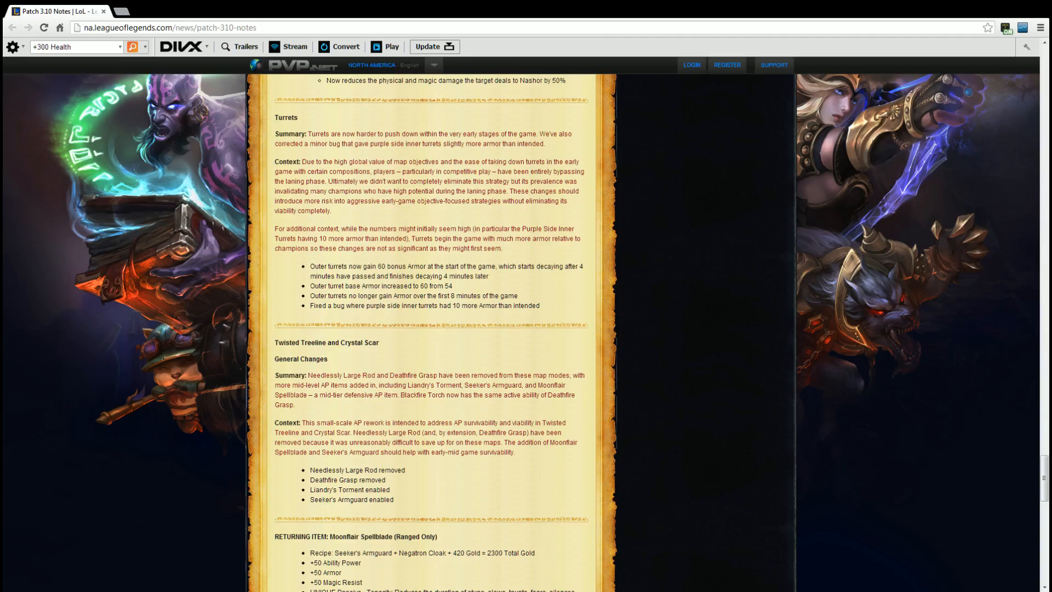
{"action": "mouse_move", "coordinate": [429, 475]}
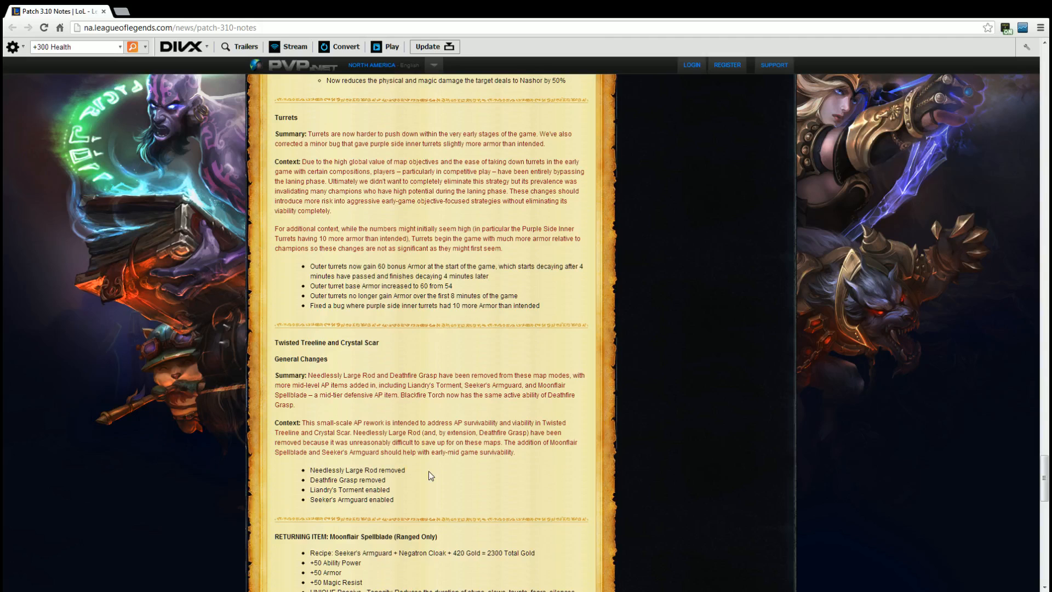
{"action": "scroll", "scroll_direction": "down", "scroll_amount": 3}
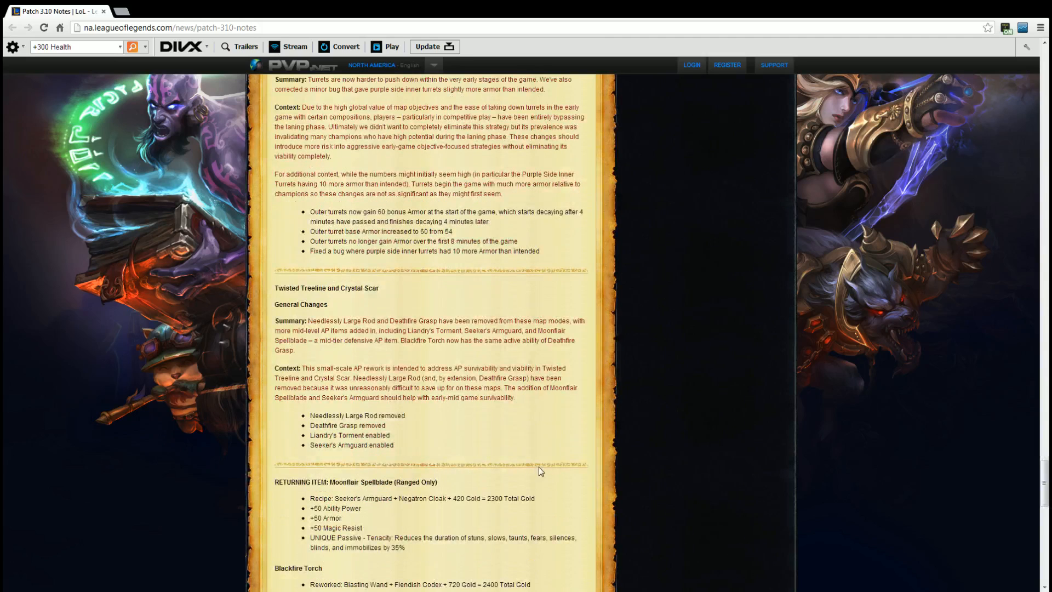
{"action": "mouse_move", "coordinate": [585, 461]}
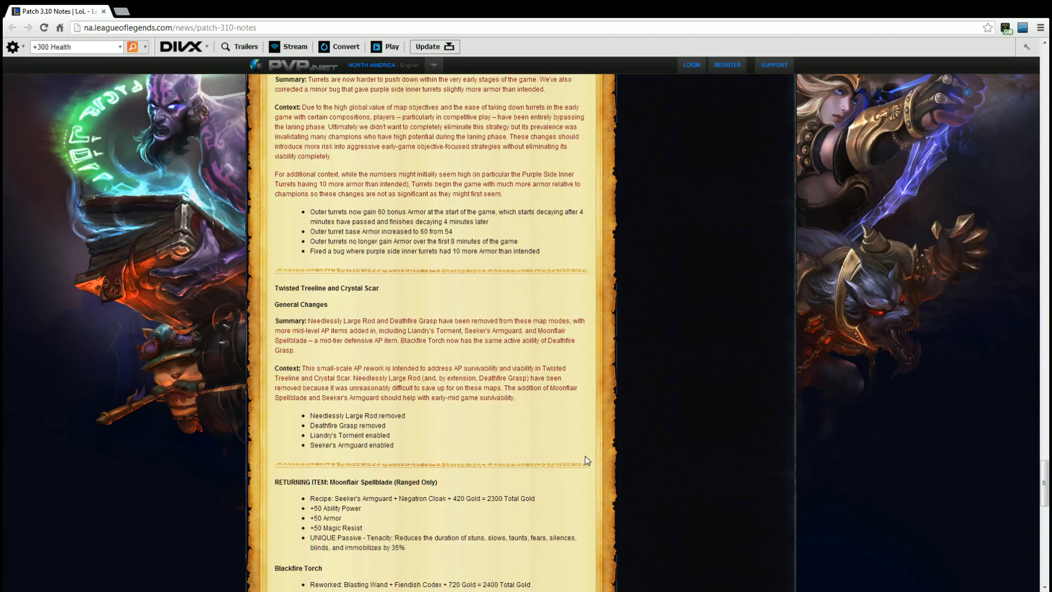
{"action": "scroll", "scroll_direction": "down", "scroll_amount": 3}
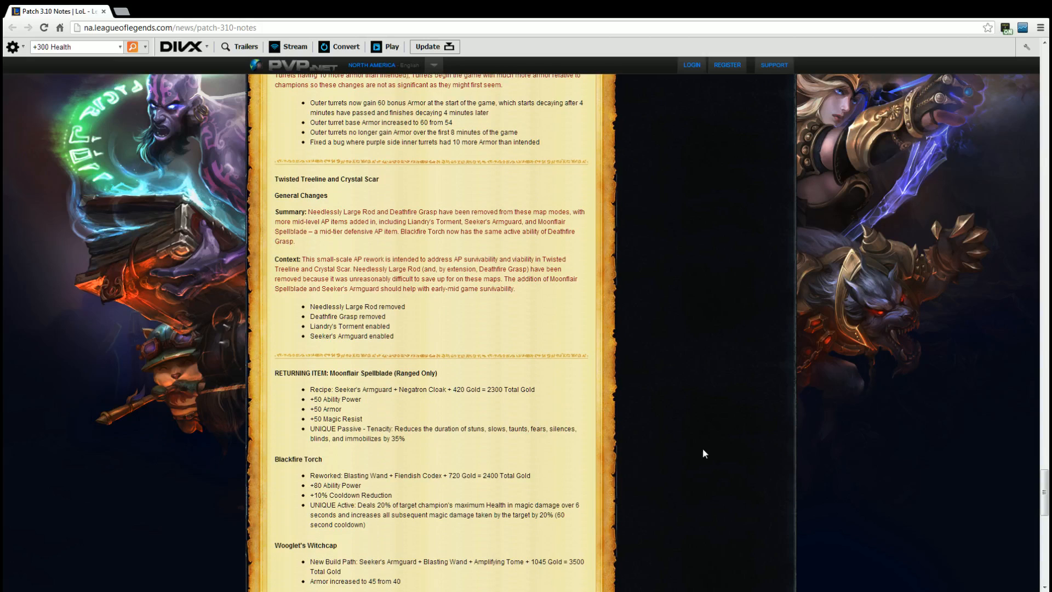
{"action": "mouse_move", "coordinate": [660, 435]}
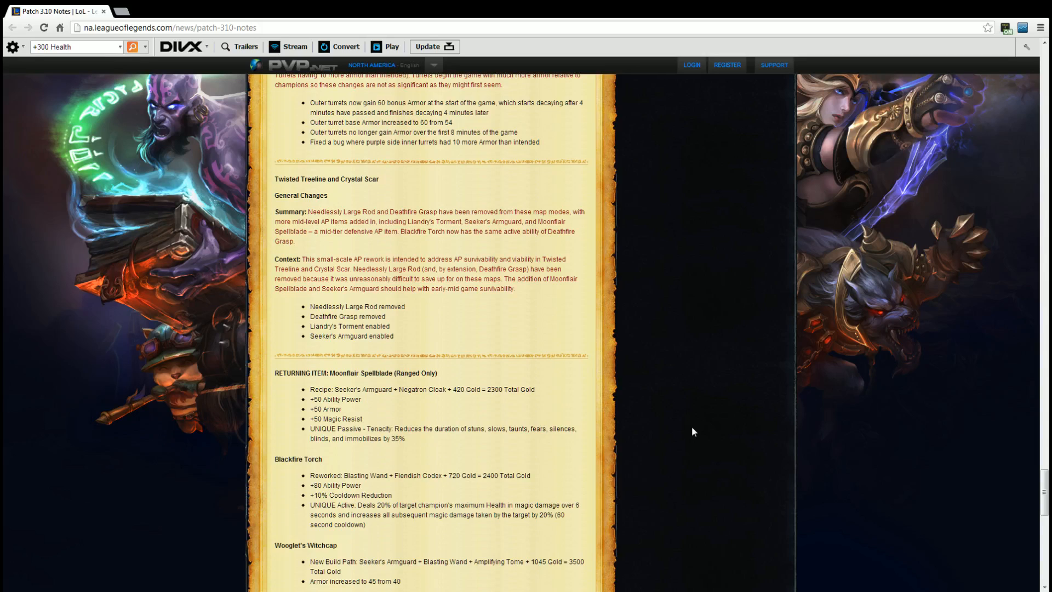
Step: Scroll to the Vilemaw and Lesser Wraith bug fixes and the General heading
{"action": "scroll", "scroll_direction": "down", "scroll_amount": 3}
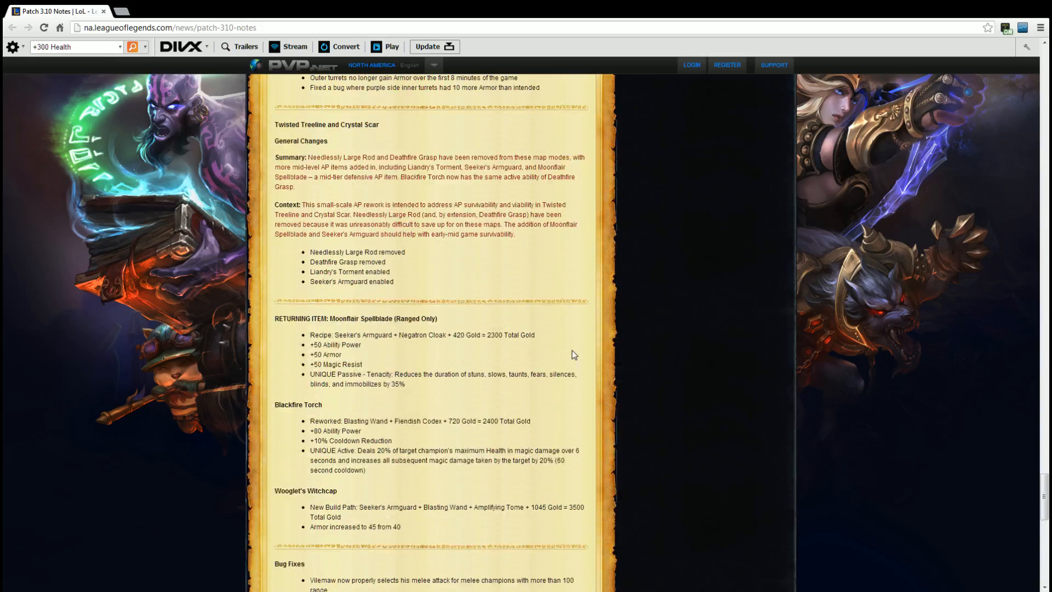
{"action": "mouse_move", "coordinate": [609, 339]}
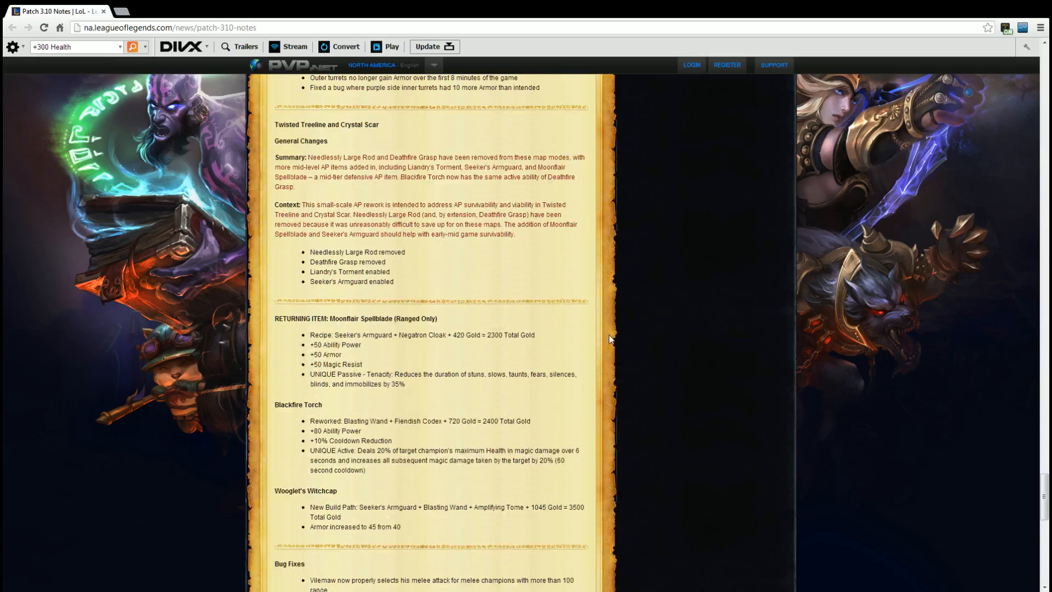
{"action": "scroll", "scroll_direction": "down", "scroll_amount": 3}
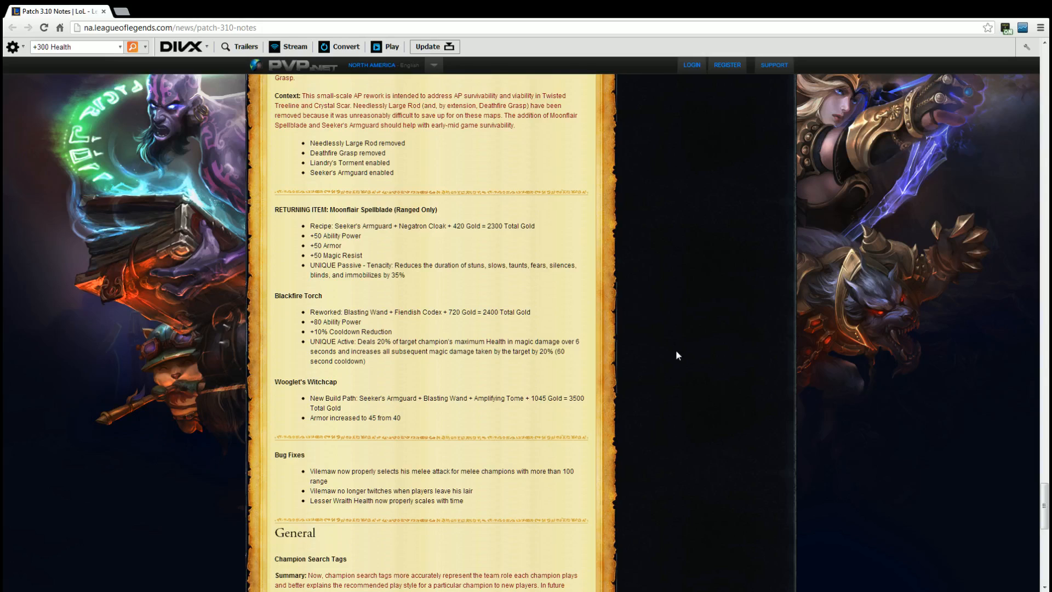
Step: Scroll to the Champion Search Tags roles and Ready Check queue-timeout penalty details
{"action": "scroll", "scroll_direction": "down", "scroll_amount": 3}
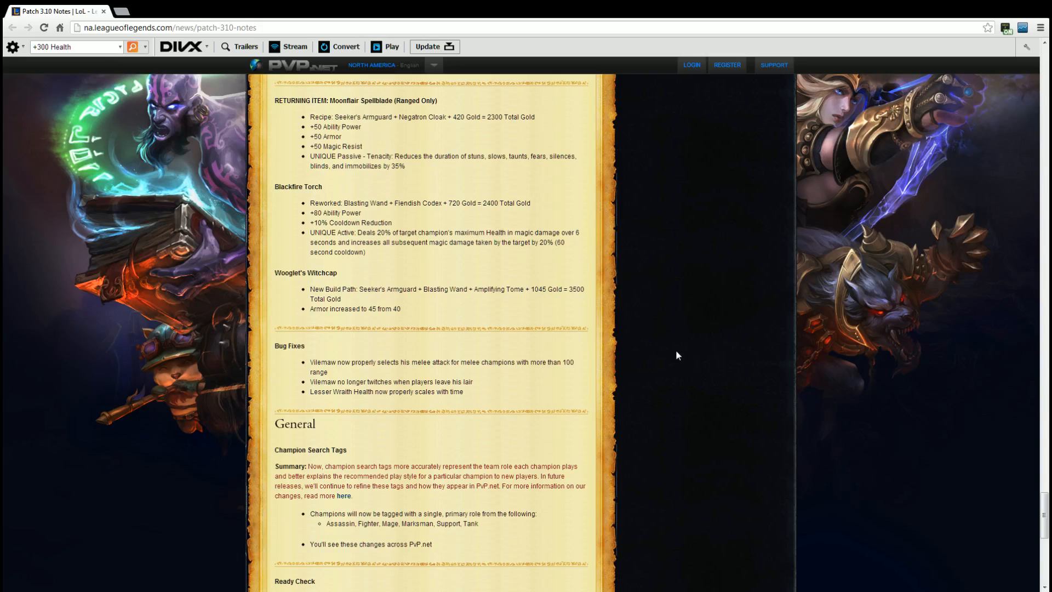
{"action": "scroll", "scroll_direction": "down", "scroll_amount": 3}
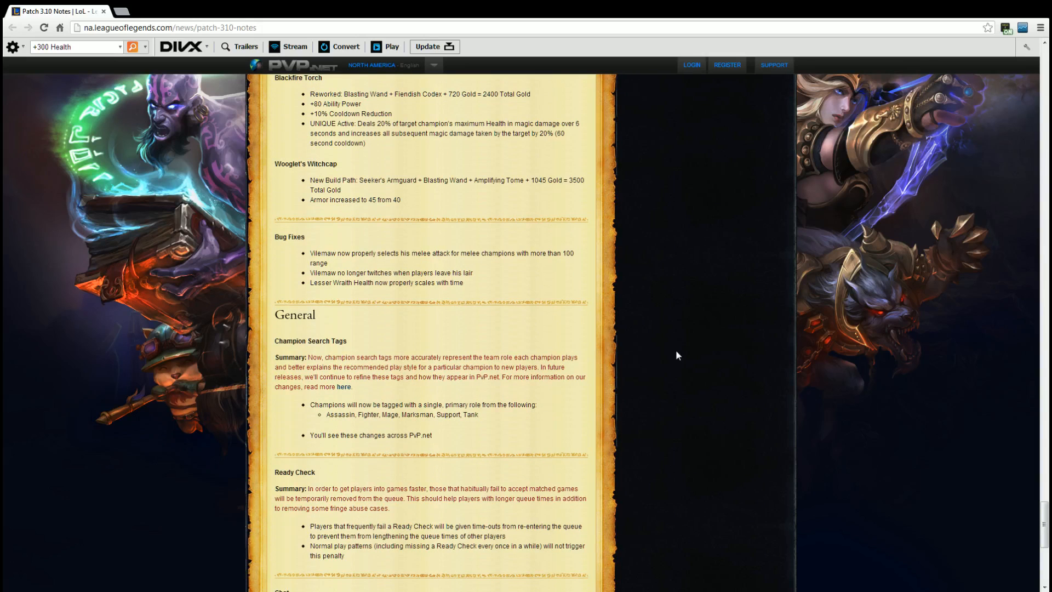